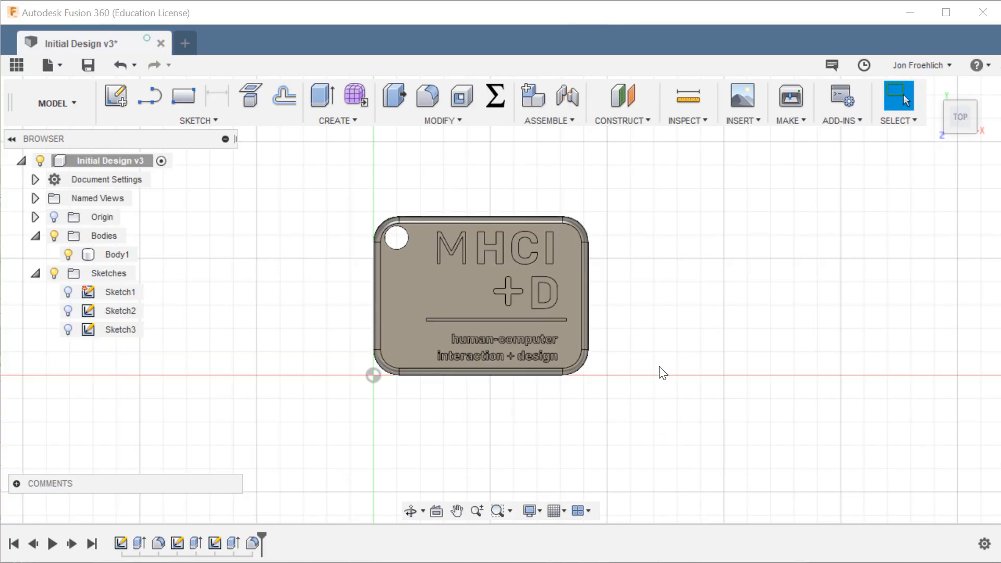
mouse_move(658, 378)
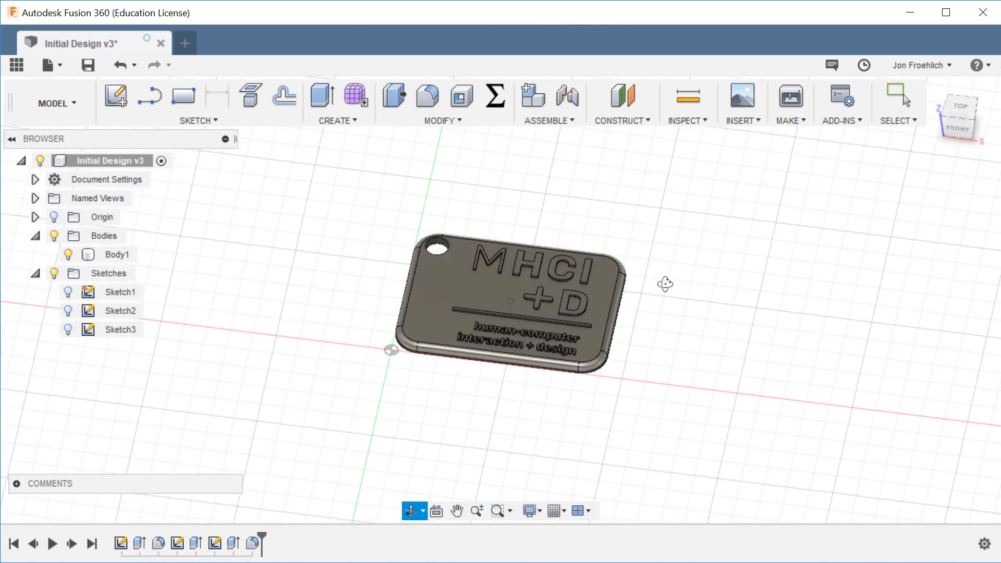
Step: Review the old keychain's base, logo and hole sketches, then start a new design's sketch
click(959, 106)
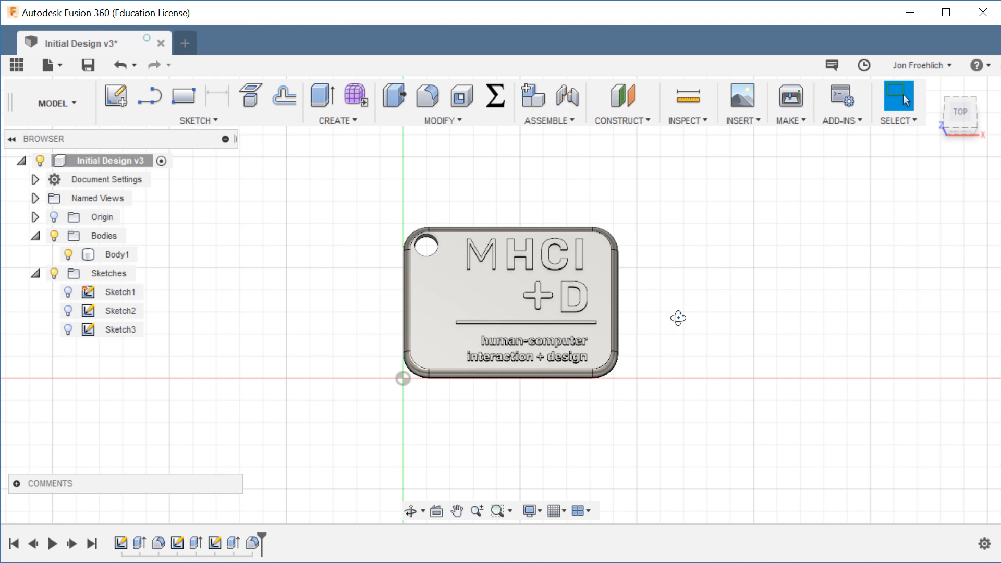
mouse_move(678, 340)
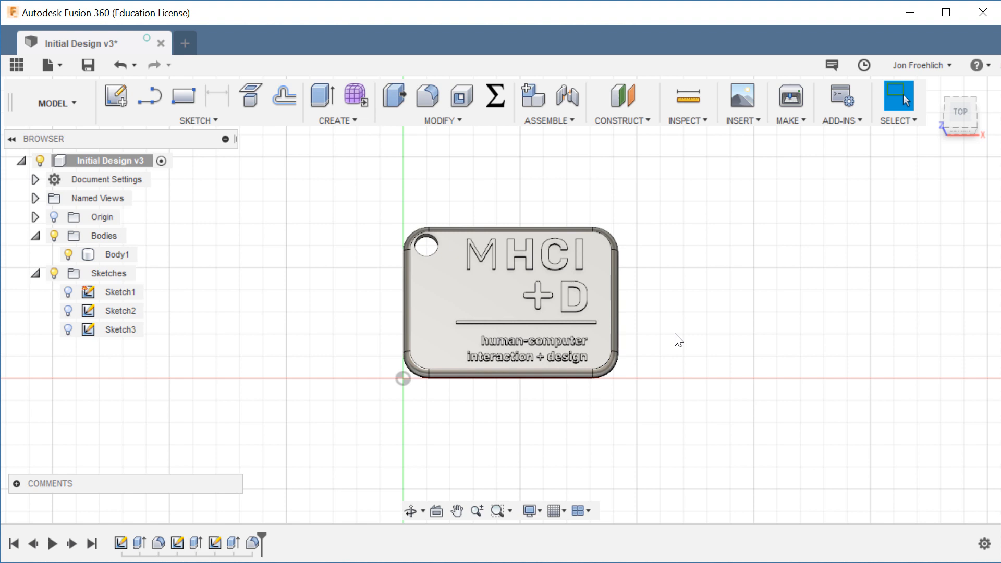
mouse_move(668, 375)
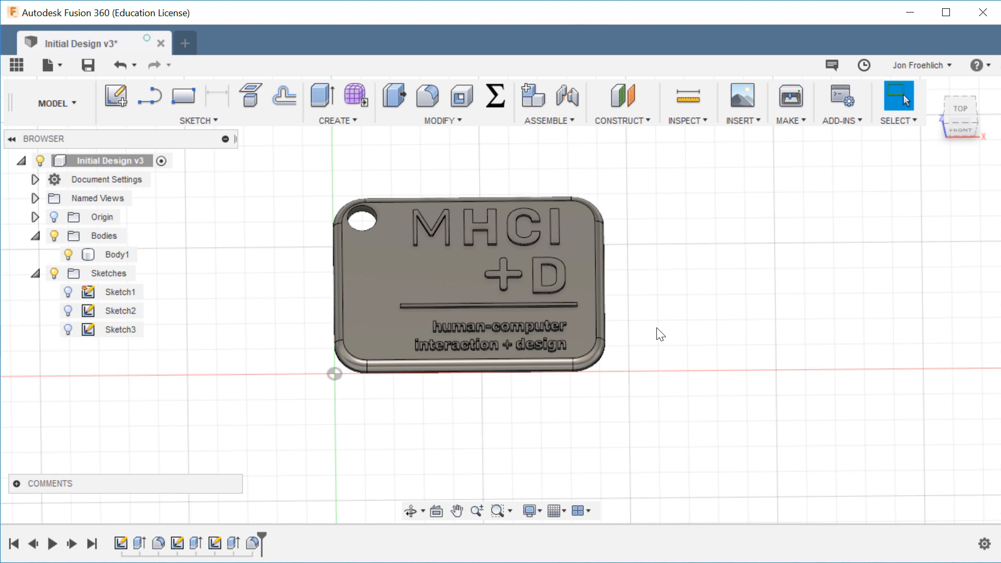
click(439, 279)
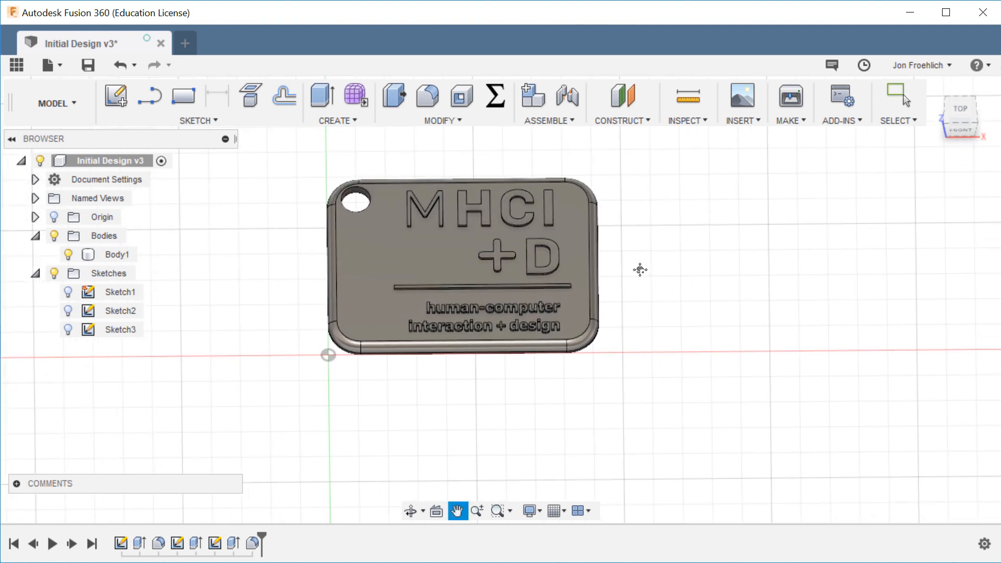
click(117, 254)
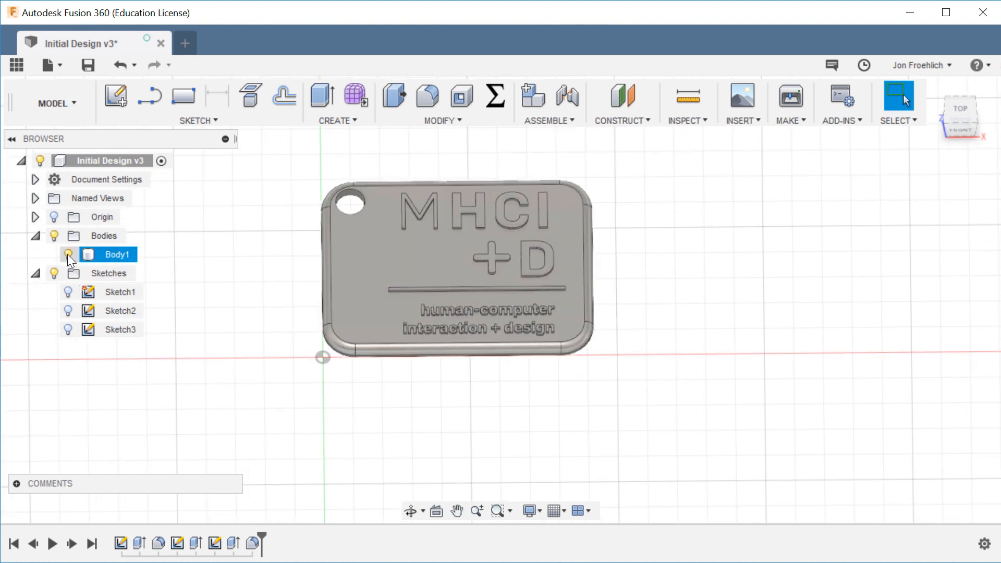
click(69, 254)
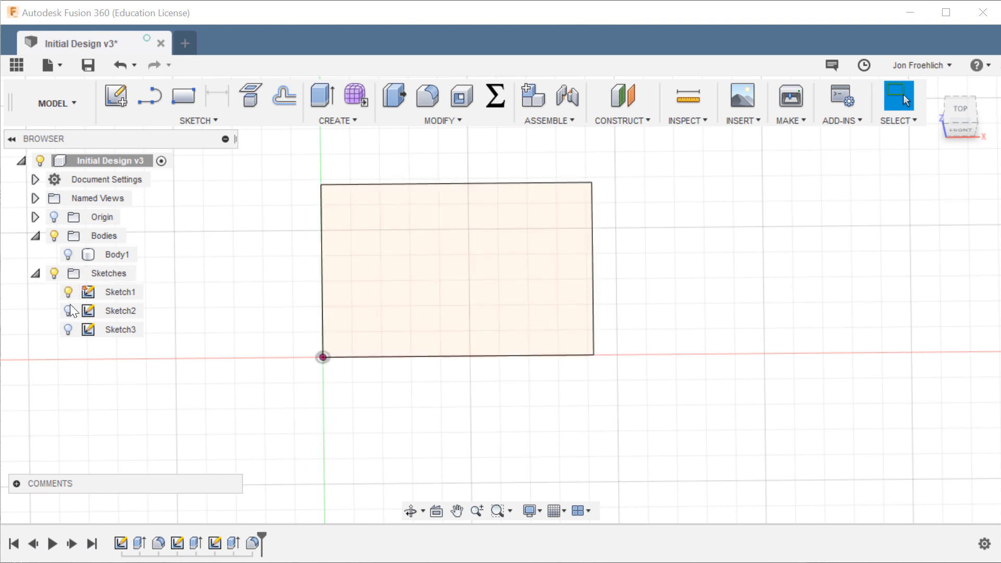
click(68, 310)
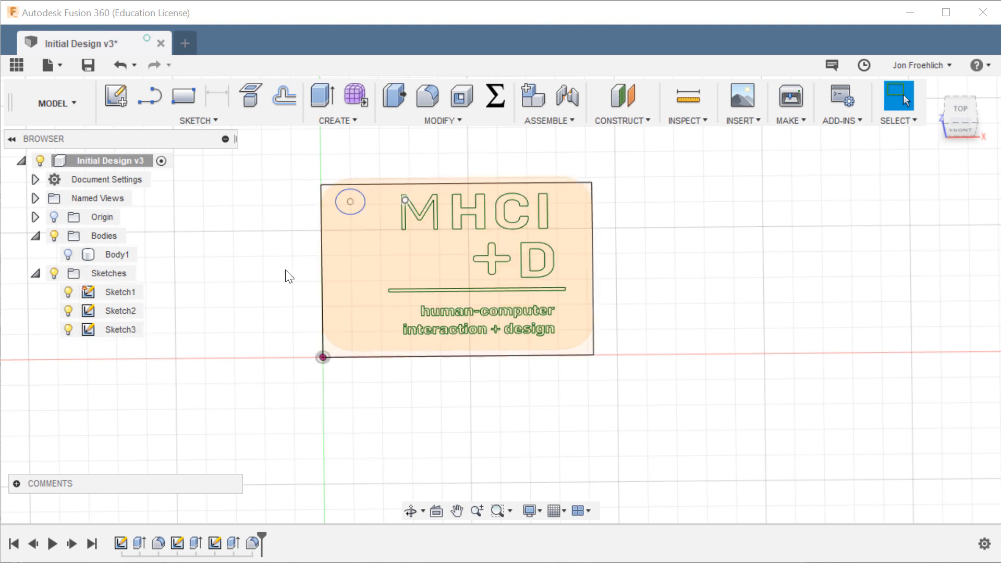
mouse_move(103, 254)
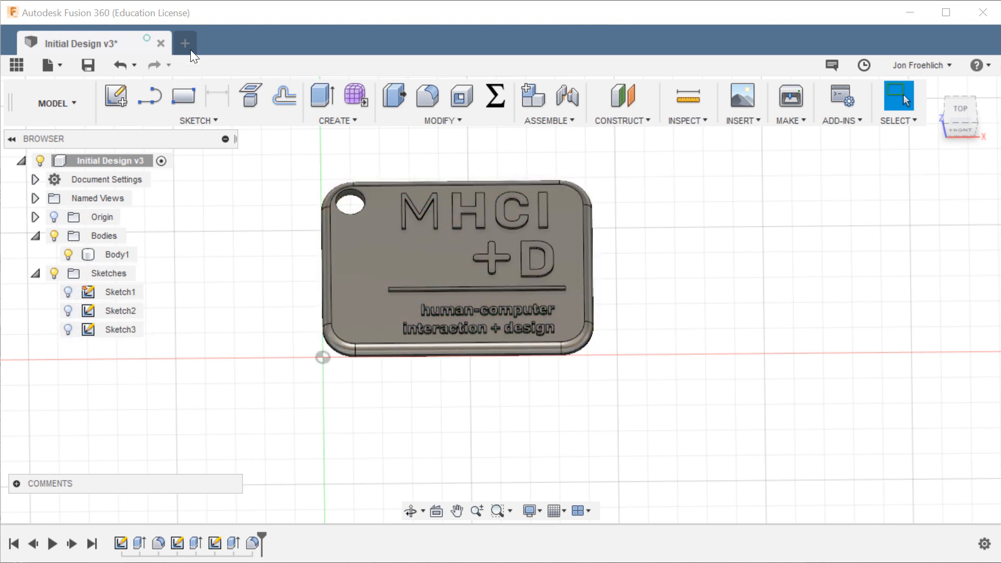
click(185, 43)
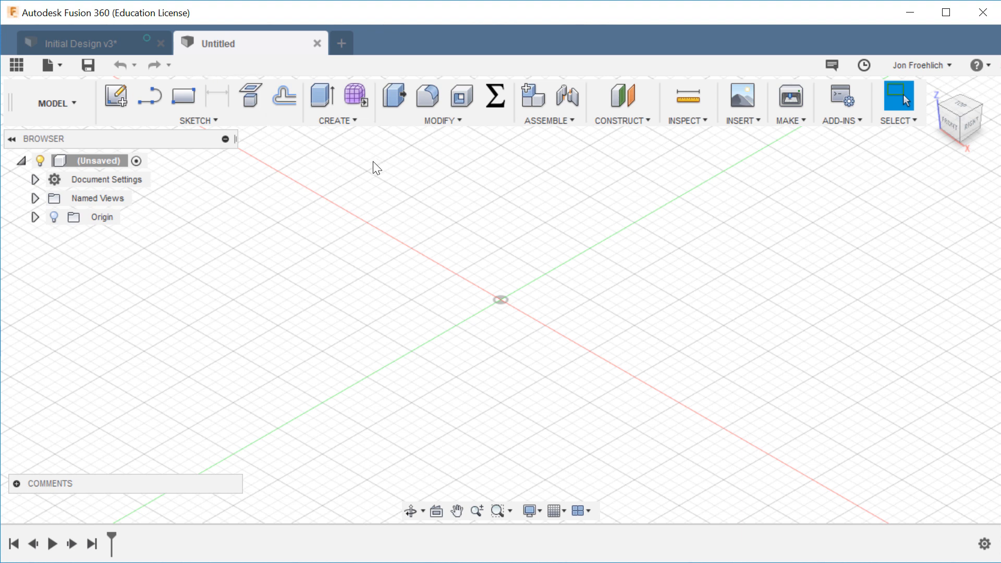
mouse_move(182, 96)
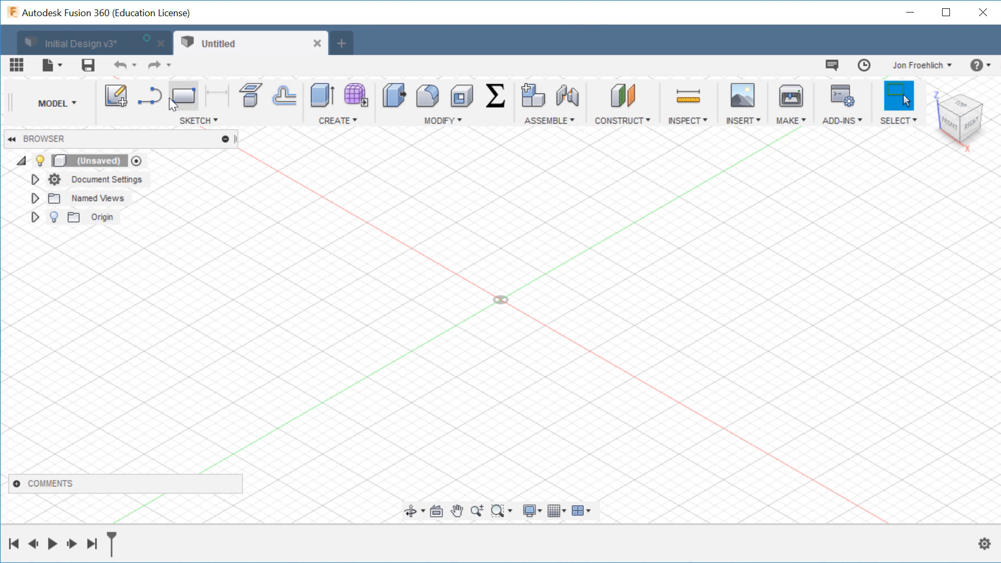
mouse_move(116, 96)
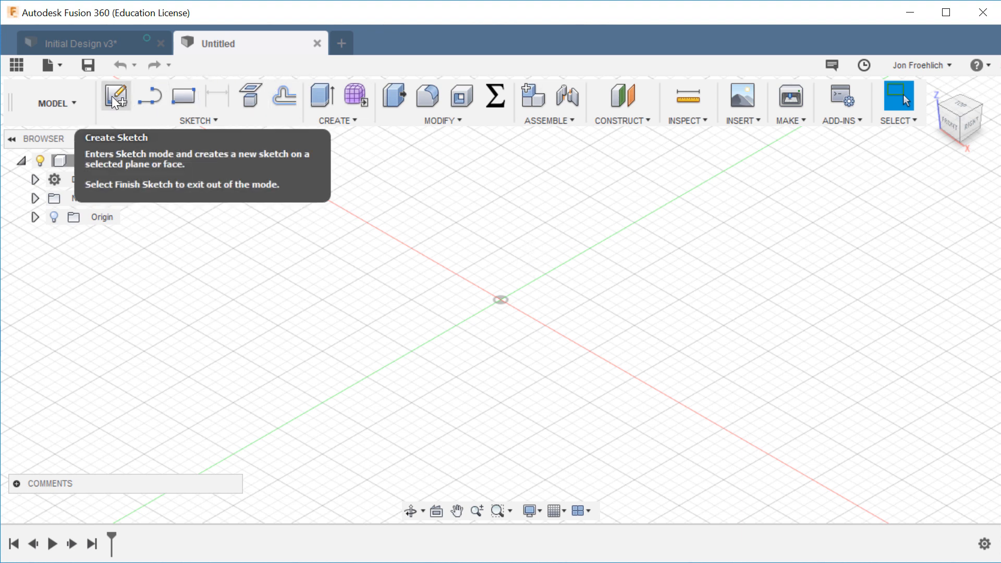
click(115, 94)
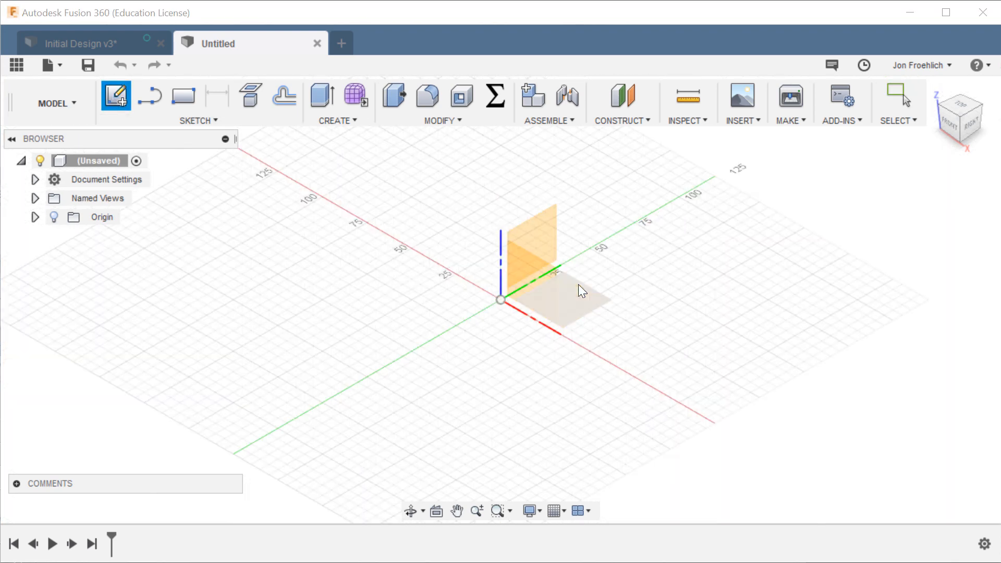
mouse_move(569, 300)
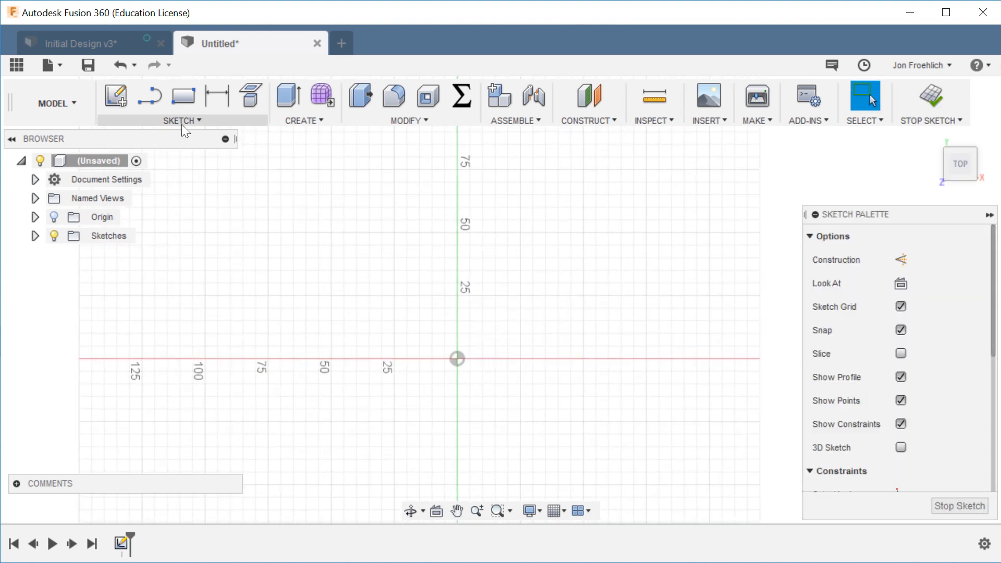
Step: Draw a 2-point rectangle from the origin measuring 34 by 46 mm
click(182, 120)
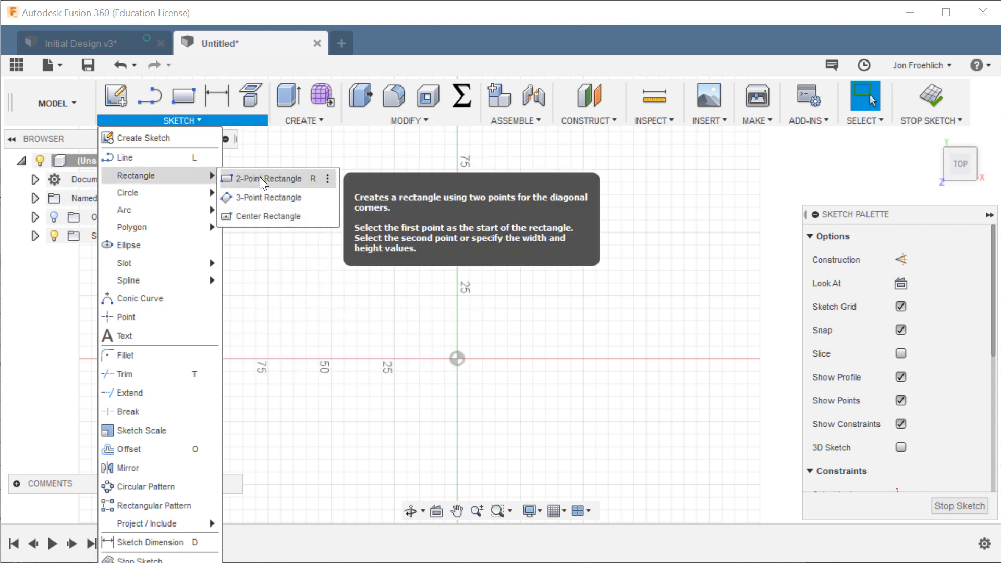
click(267, 178)
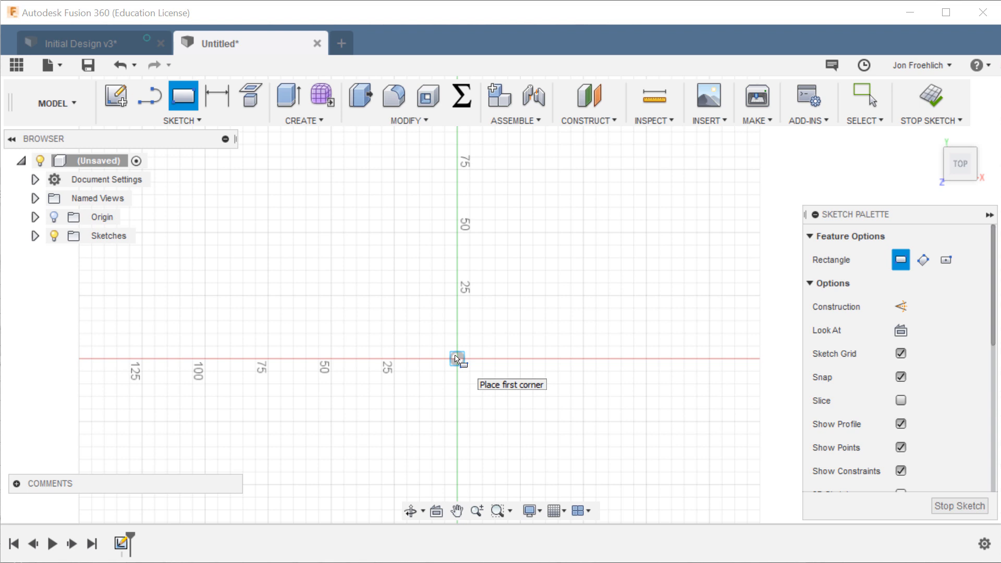
click(457, 359)
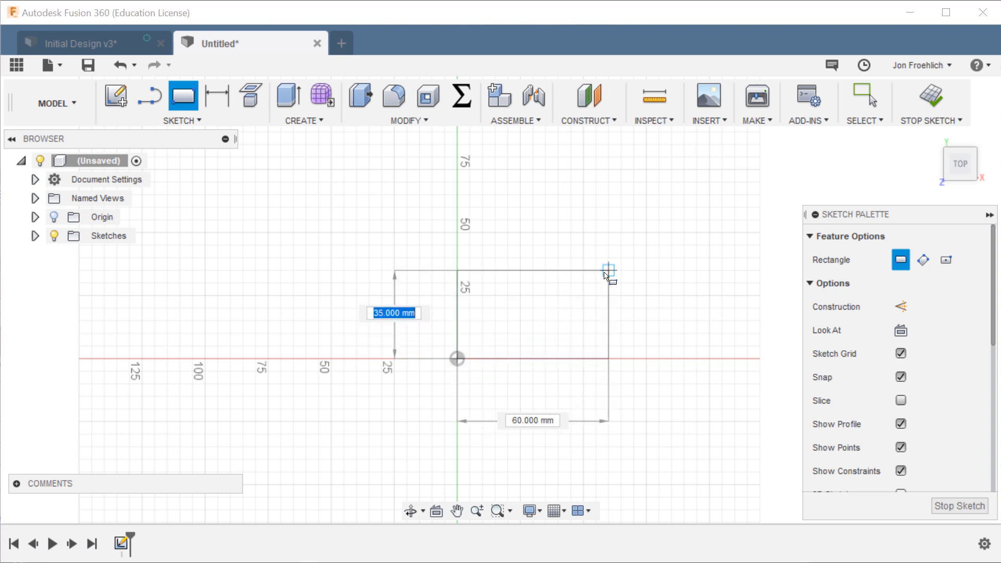
text(34.00)
click(532, 420)
text(46)
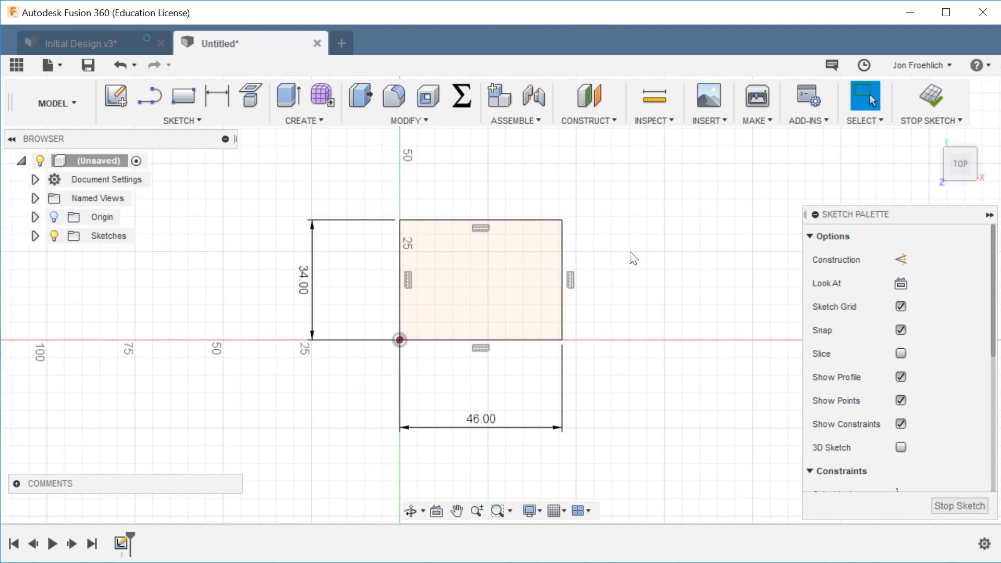
mouse_move(612, 253)
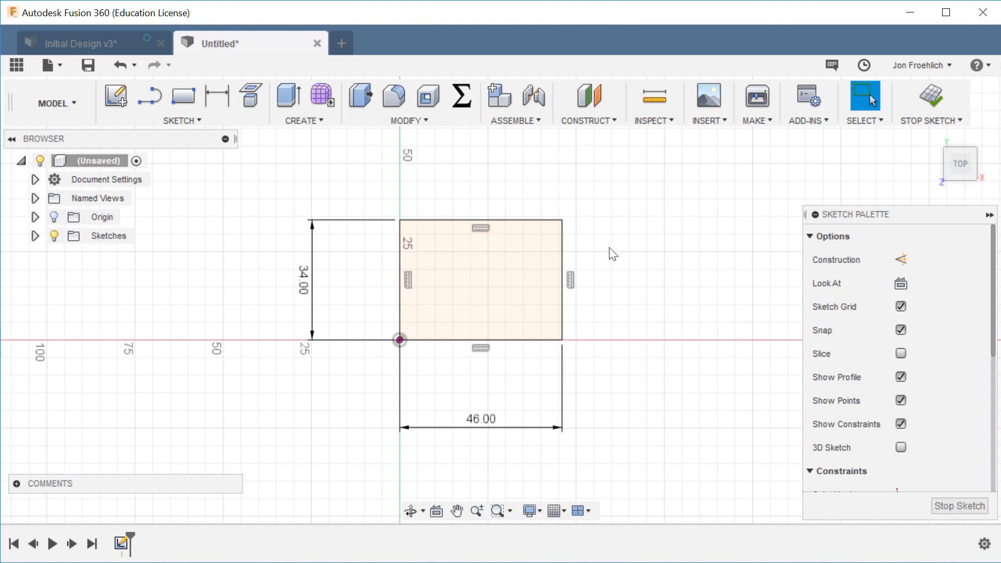
mouse_move(287, 96)
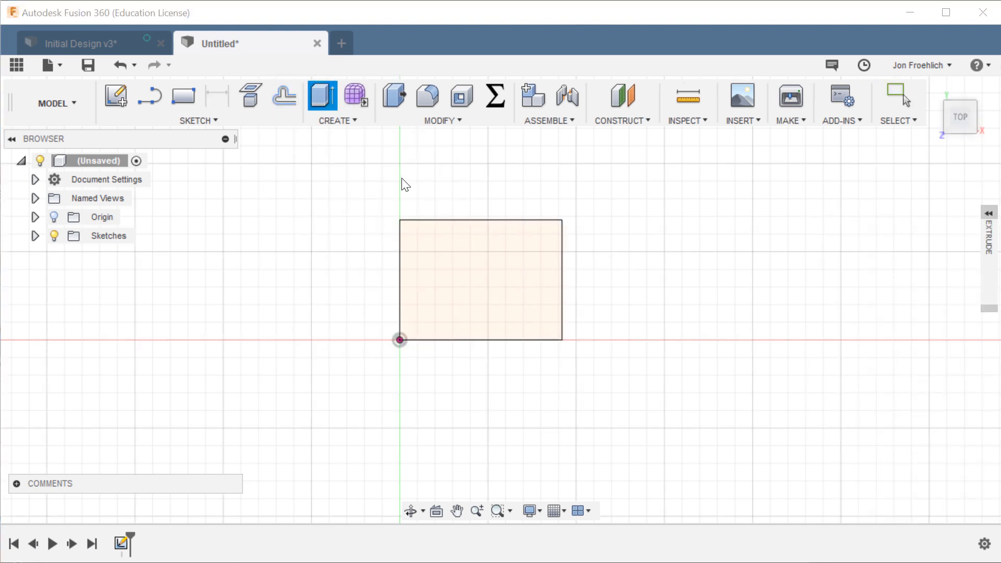
mouse_move(478, 253)
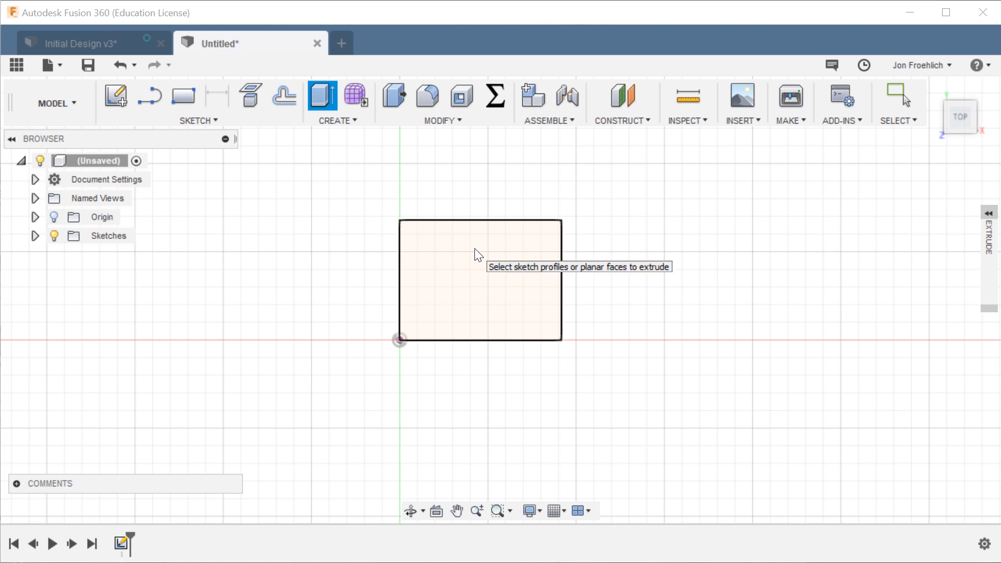
Step: Extrude the 46 by 34 mm rectangle profile into a thin plate
click(478, 280)
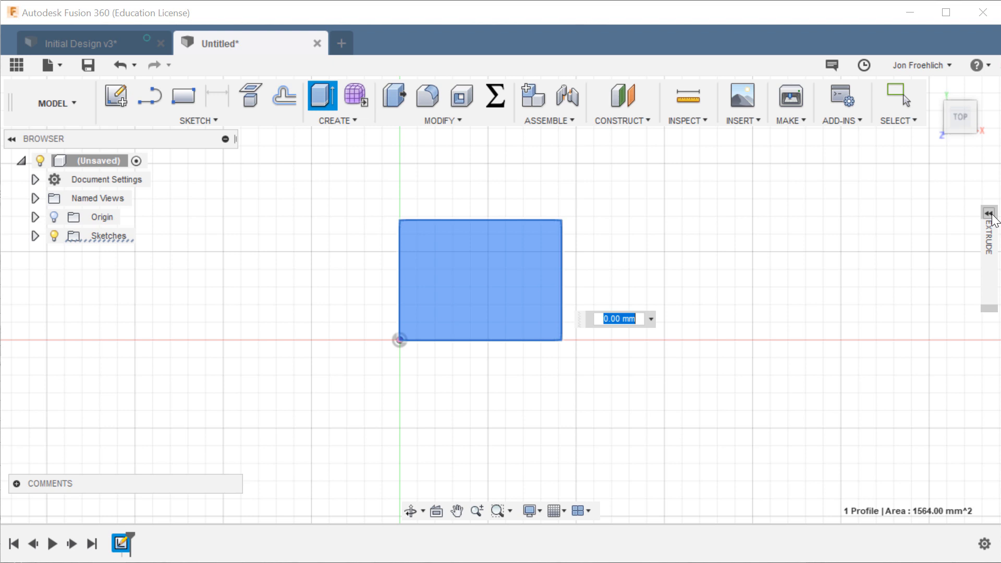
click(991, 220)
text(2m)
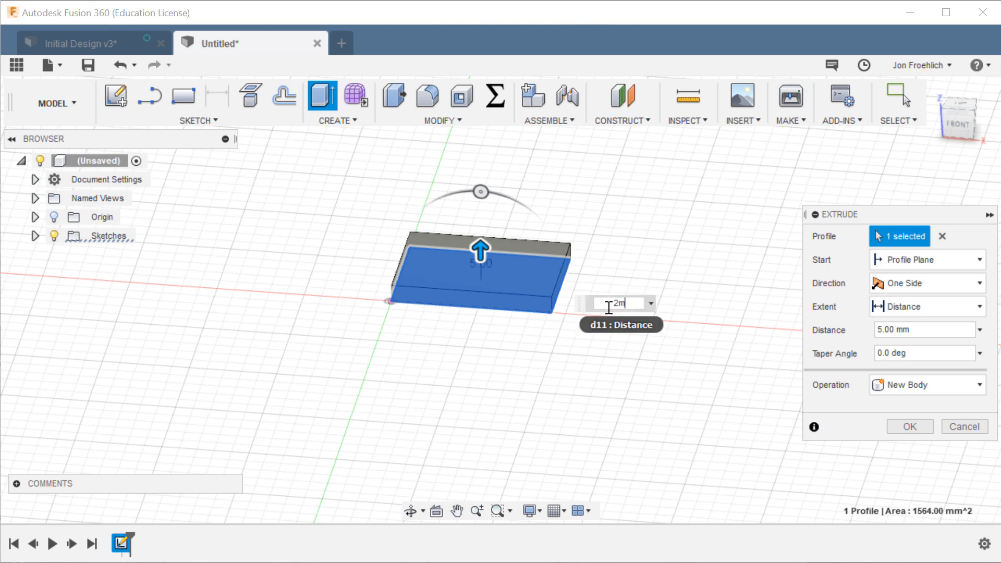
click(908, 427)
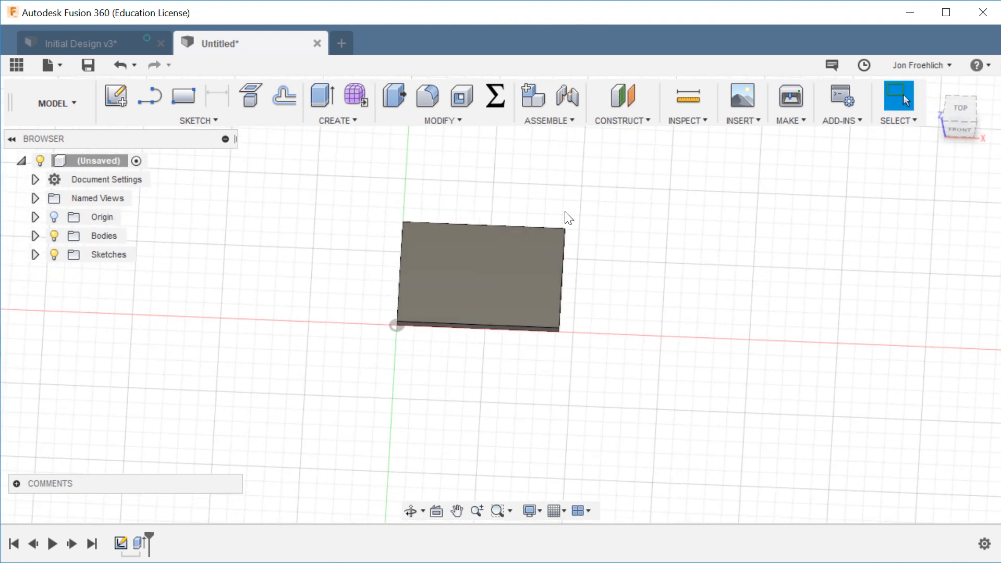
mouse_move(451, 122)
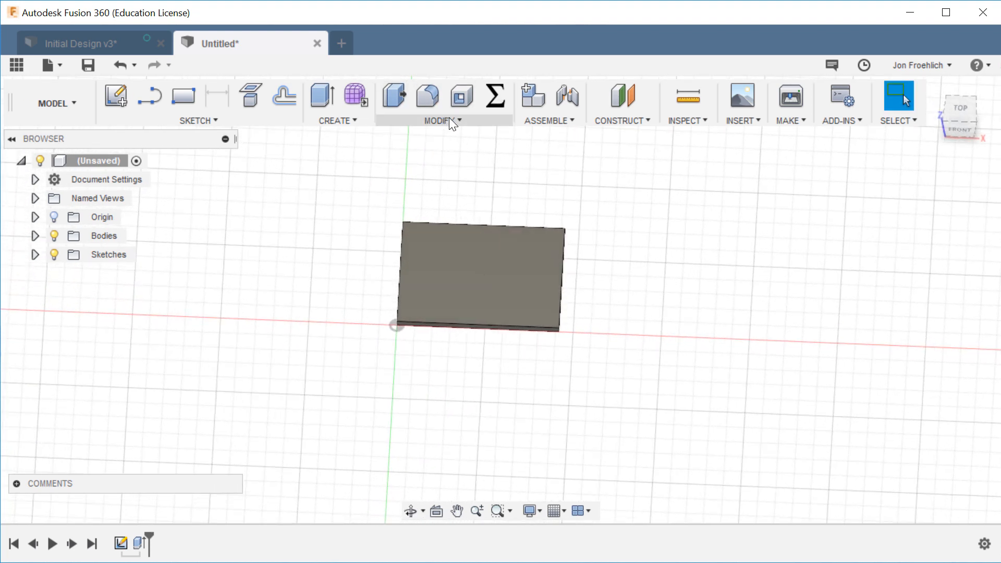
mouse_move(427, 96)
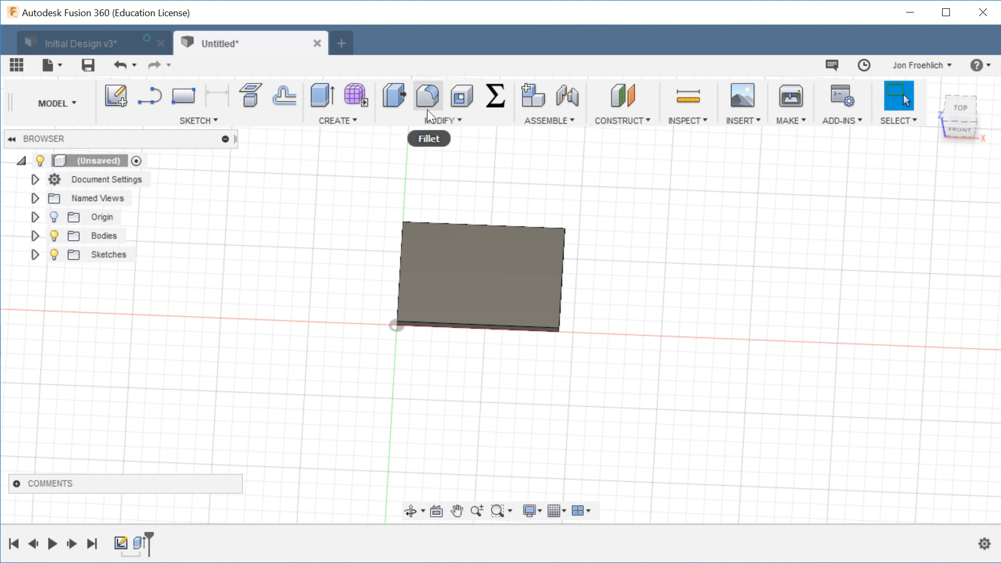
mouse_move(427, 96)
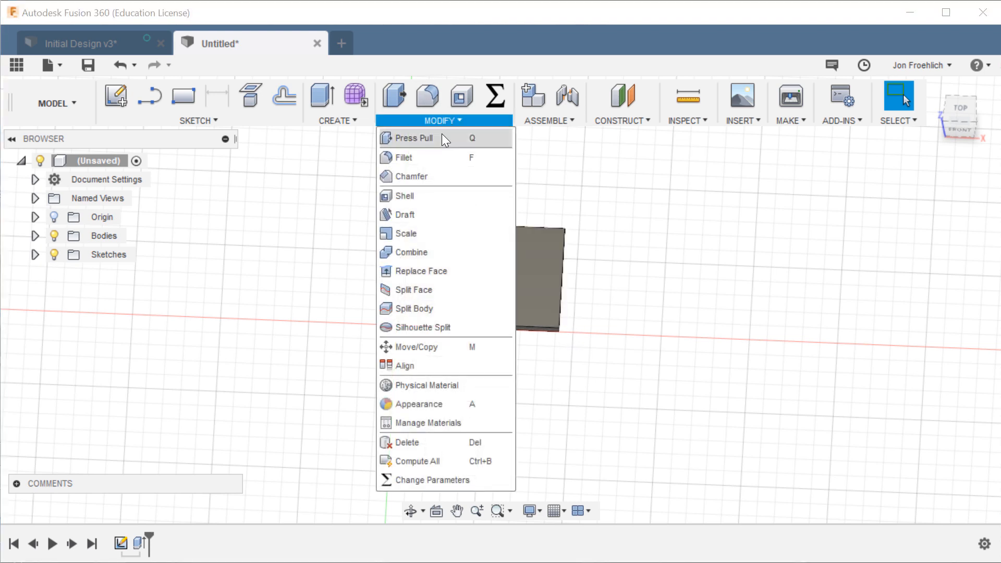
mouse_move(428, 96)
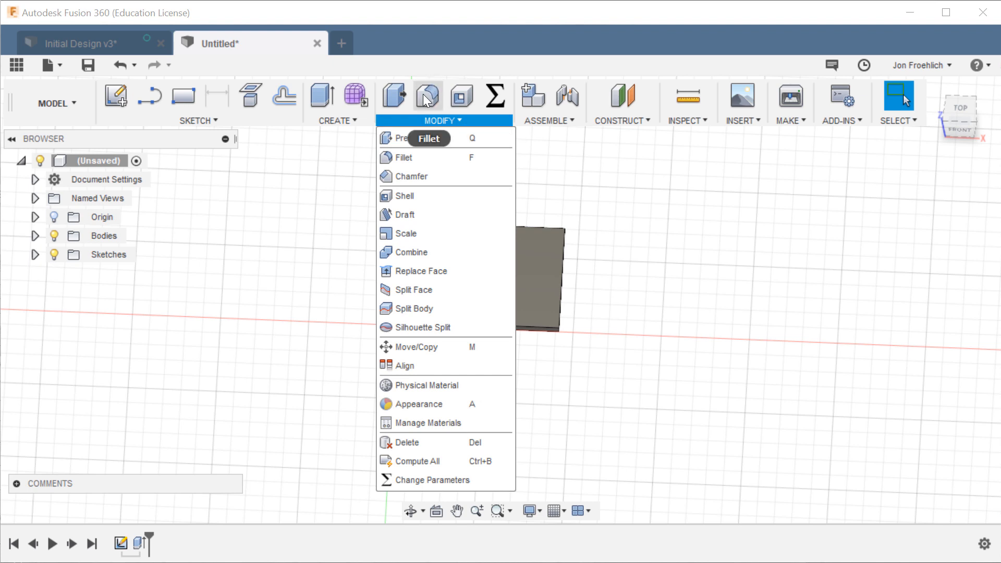
mouse_move(506, 165)
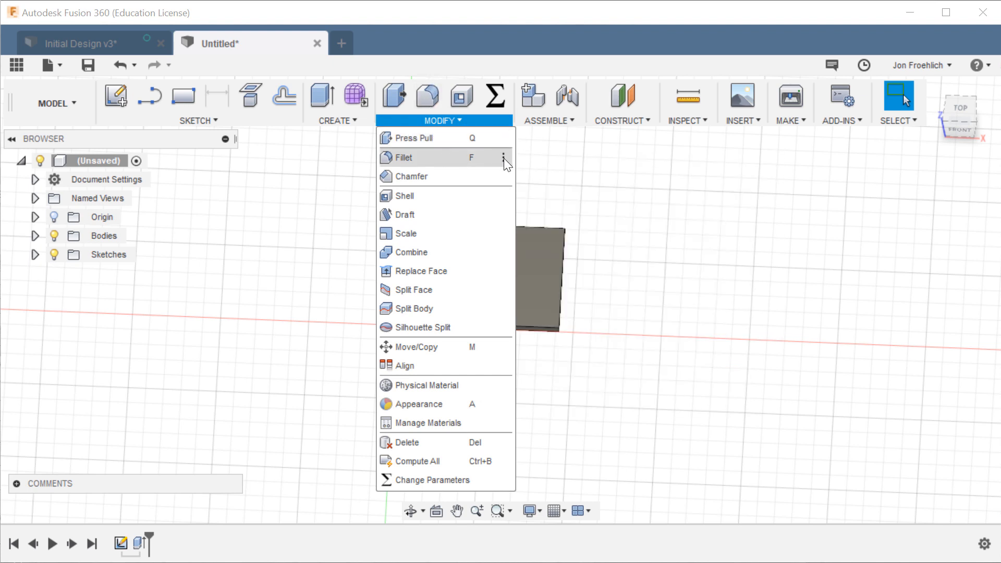
Step: Pin the Fillet command to the toolbar from its extra options
click(504, 156)
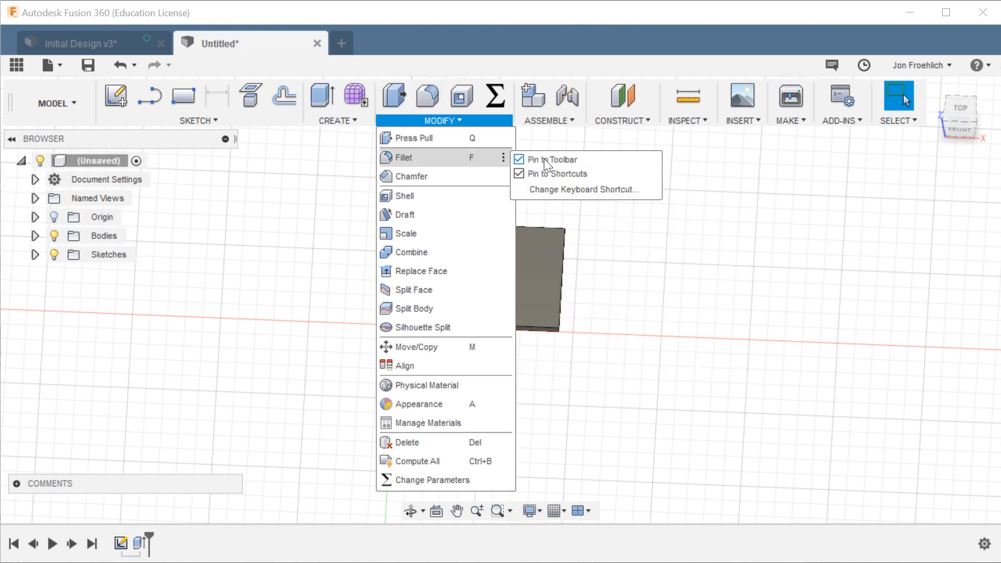
click(548, 159)
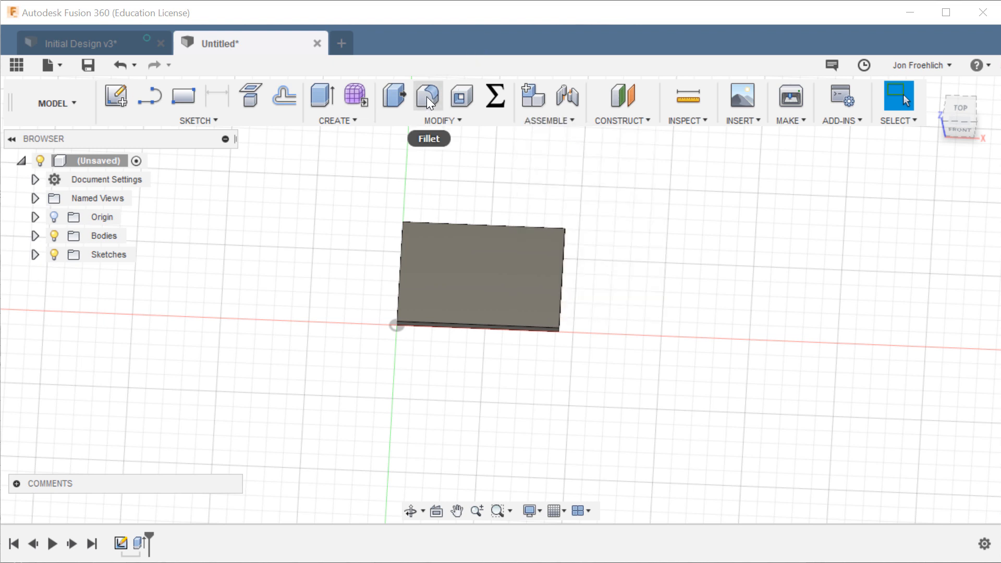
mouse_move(457, 42)
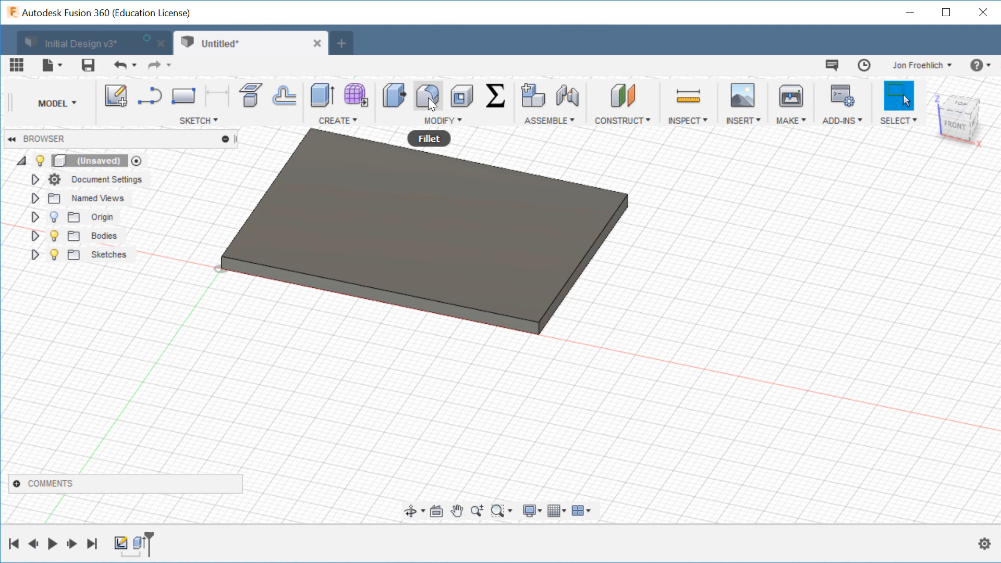
Step: Fillet the plate's vertical corner edges at 5.5 mm, then view it from the top
click(427, 96)
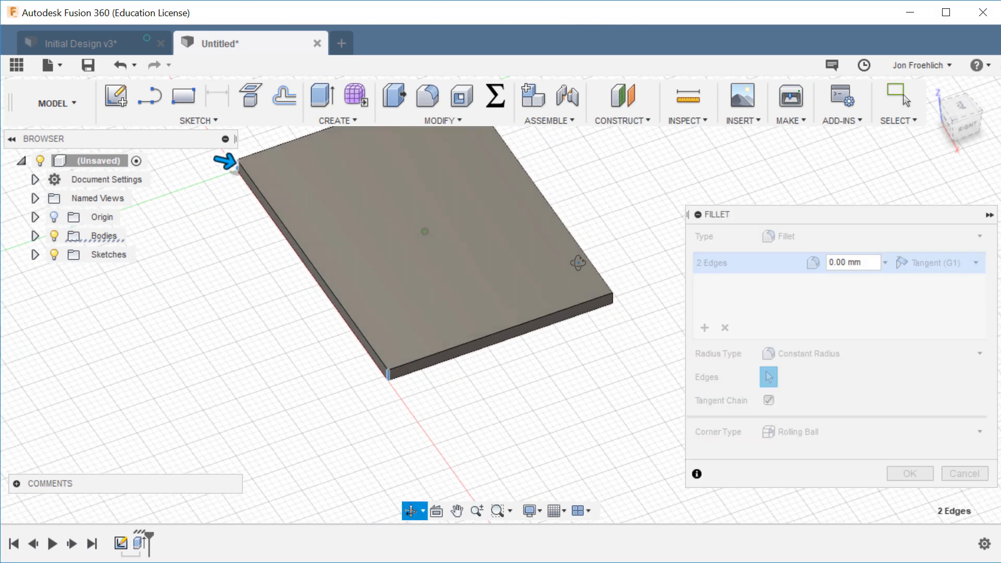
click(470, 291)
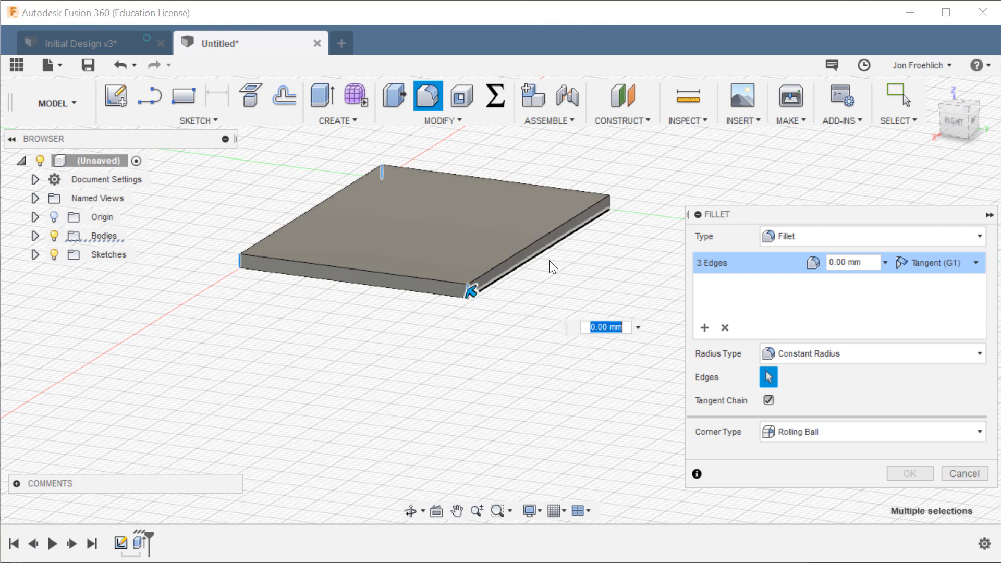
click(617, 201)
text(13)
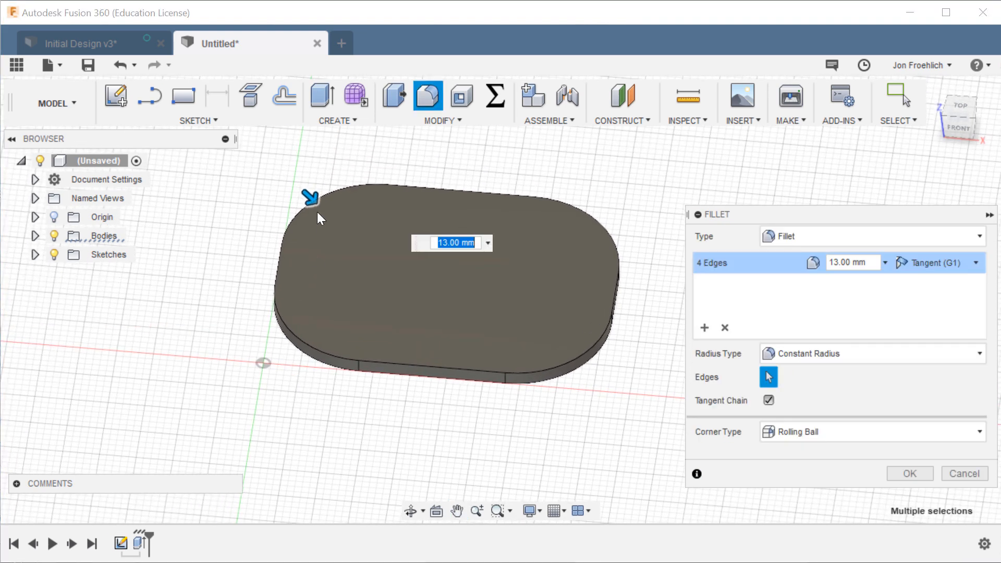
mouse_move(395, 217)
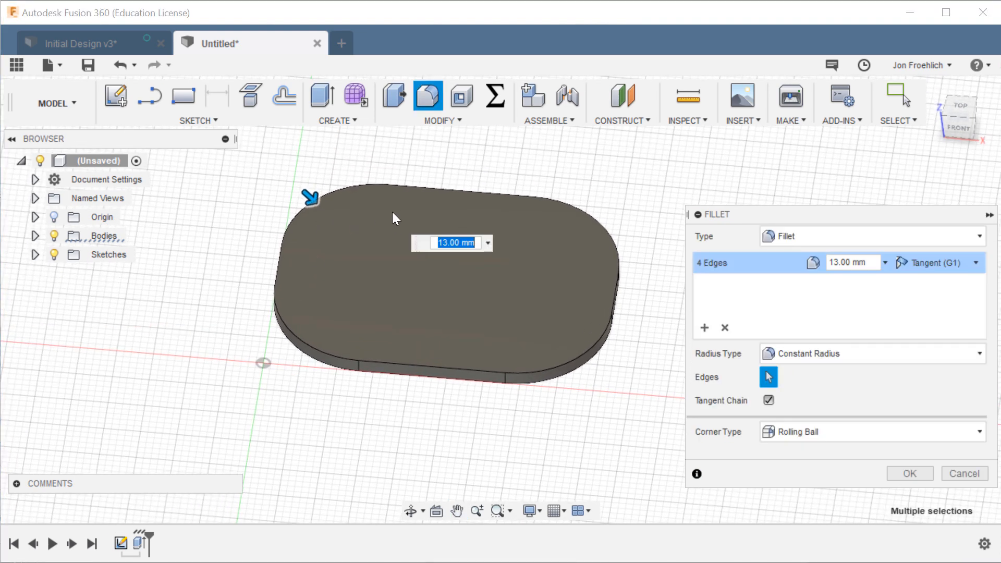
text(5.5)
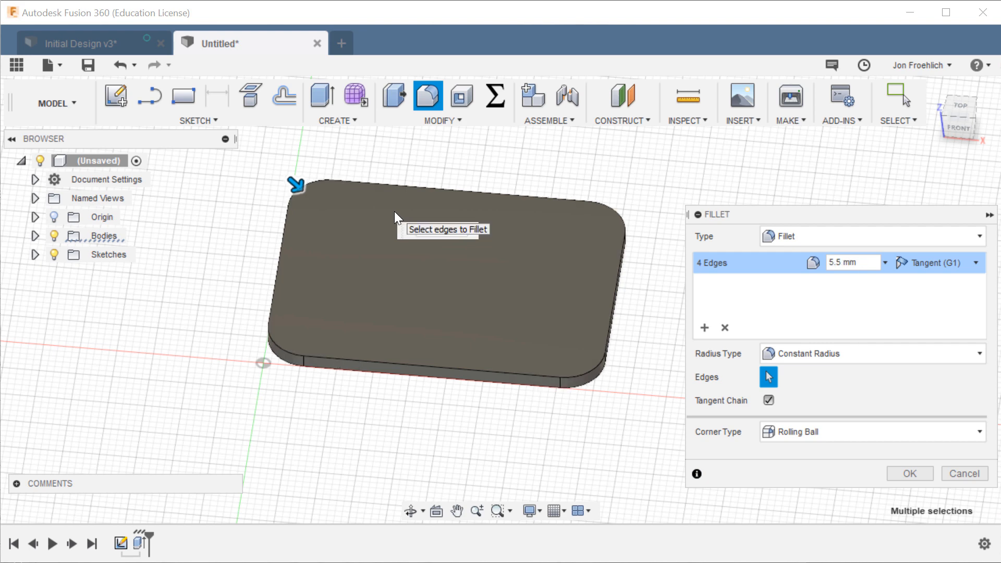
click(908, 474)
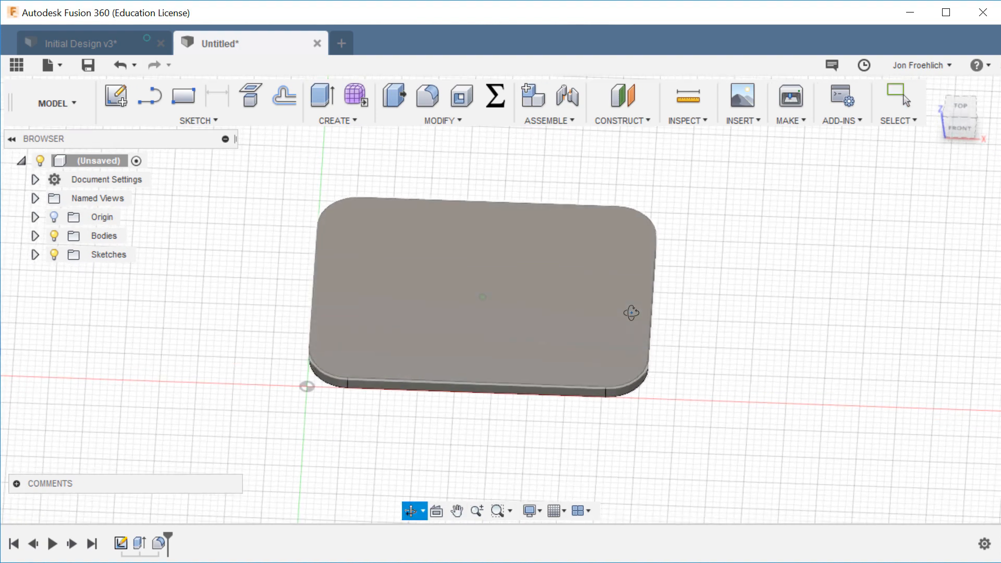
click(956, 106)
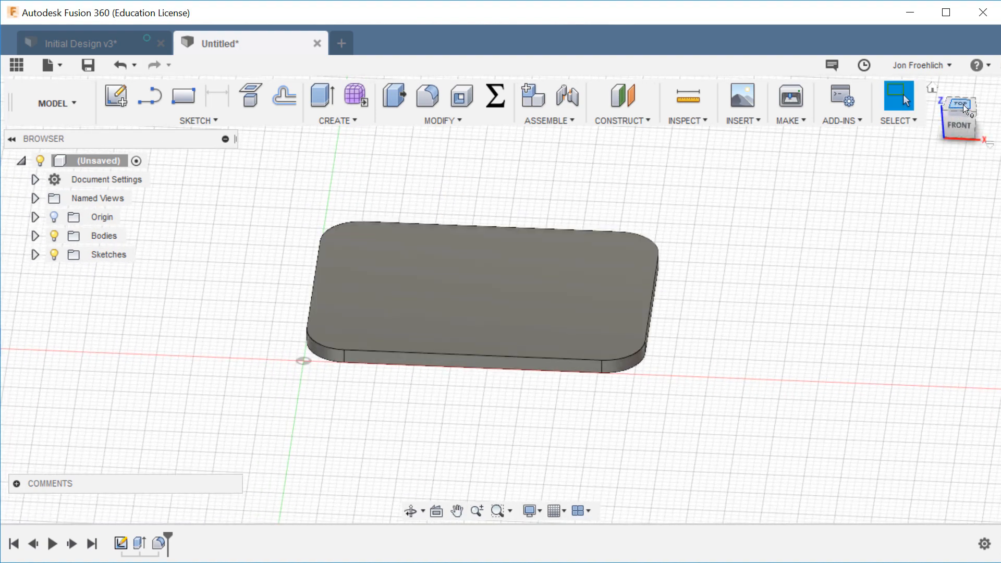
click(959, 105)
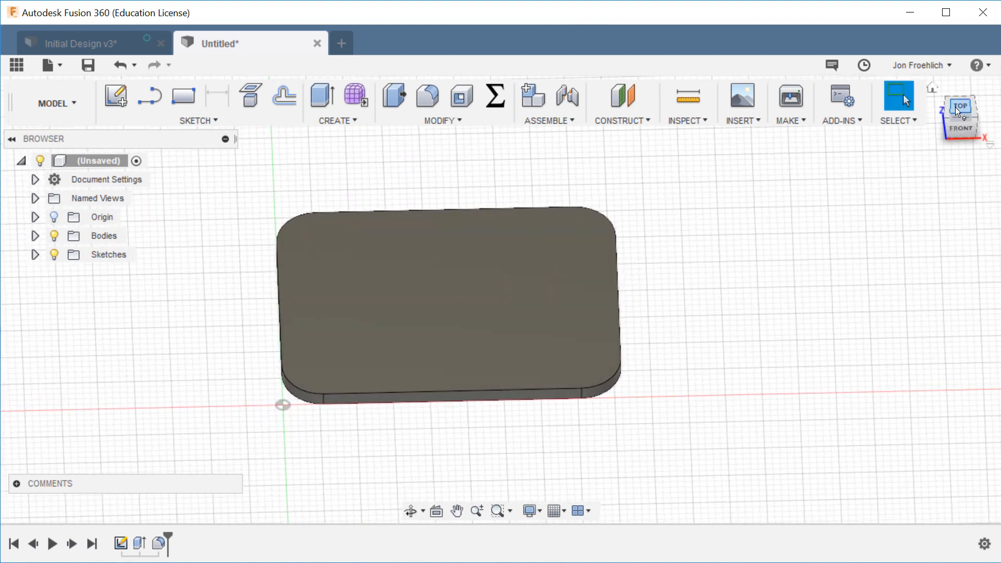
click(959, 106)
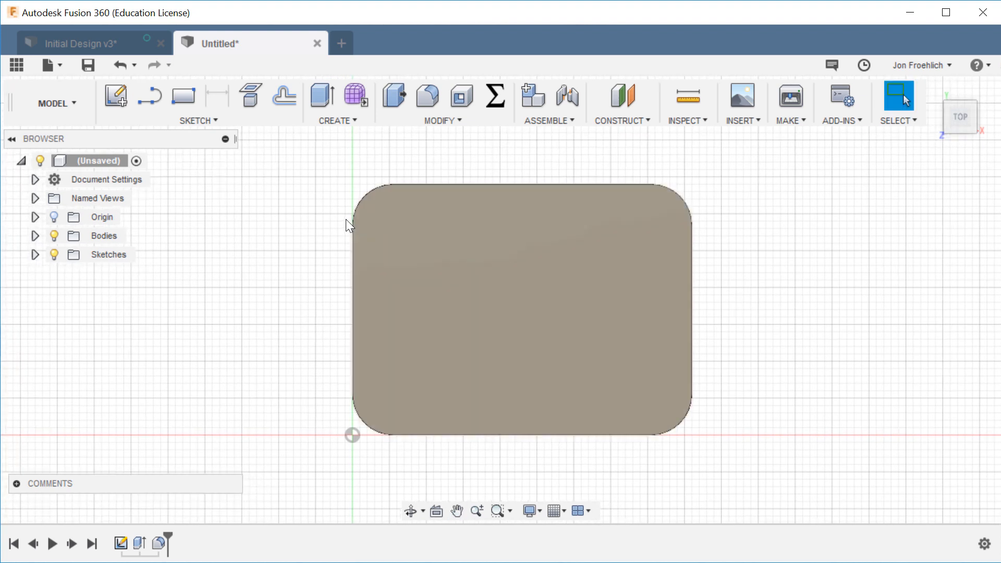
mouse_move(86, 126)
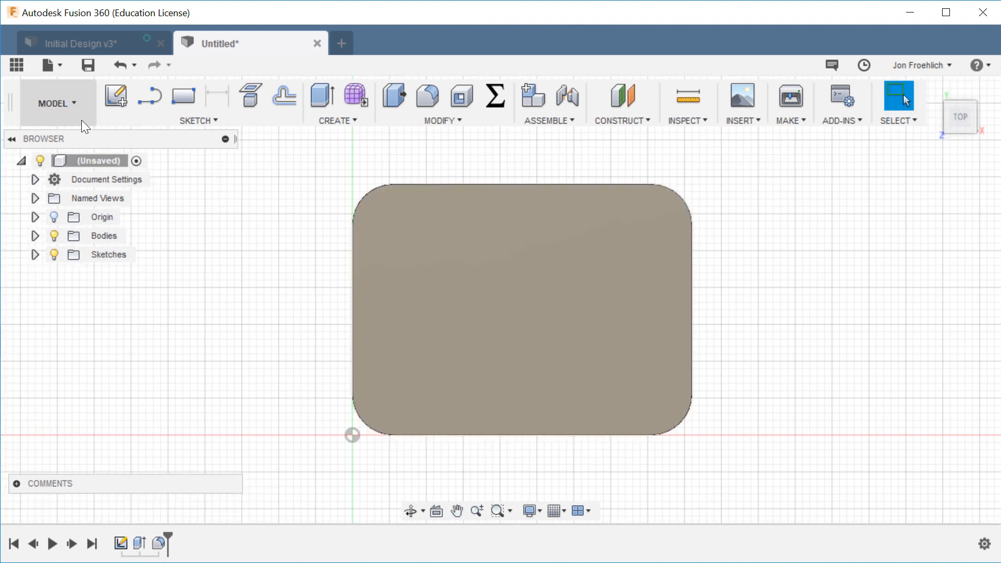
Step: Start a sketch on the plate's top face and expand the Sketches list
click(116, 96)
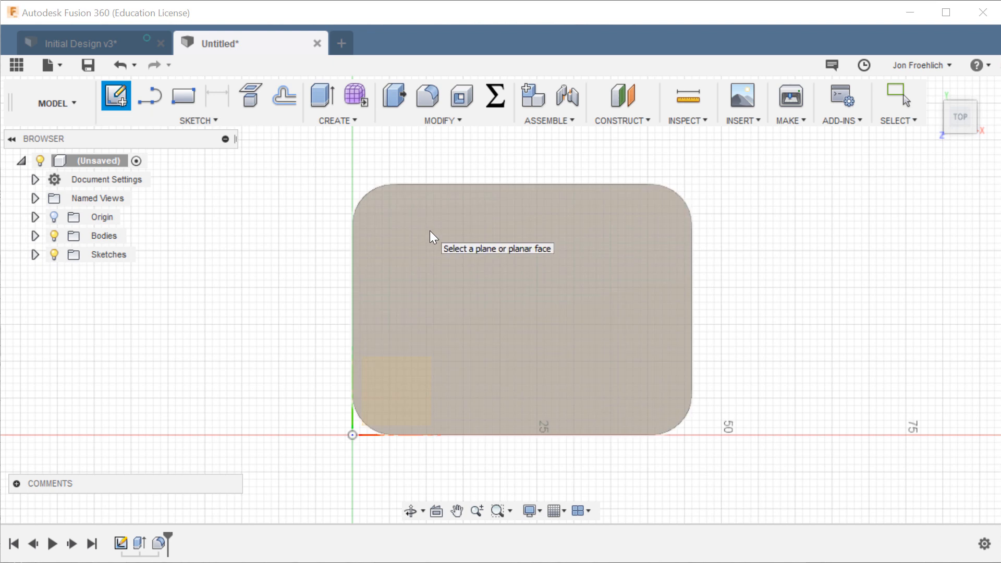
click(524, 306)
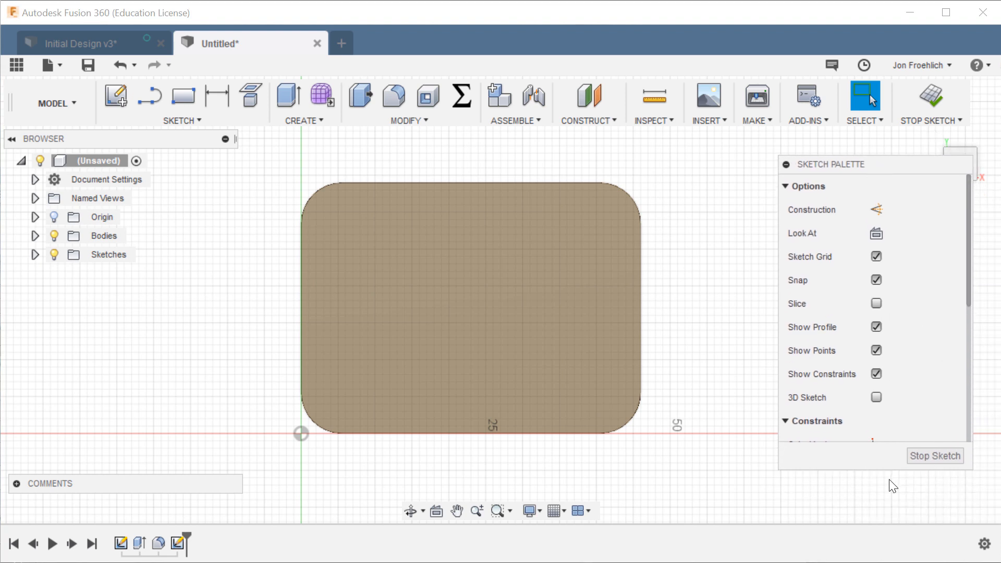
mouse_move(36, 255)
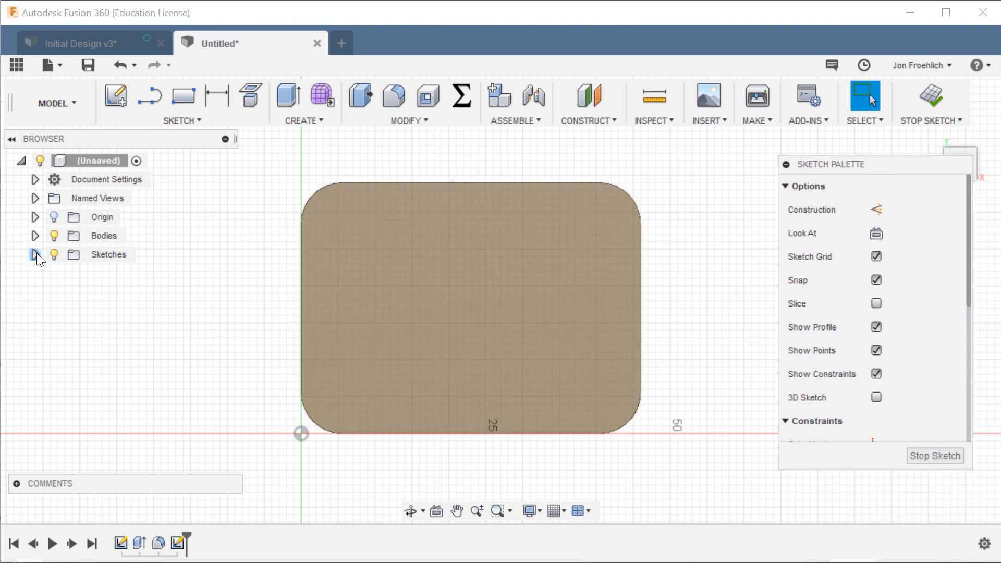
click(35, 254)
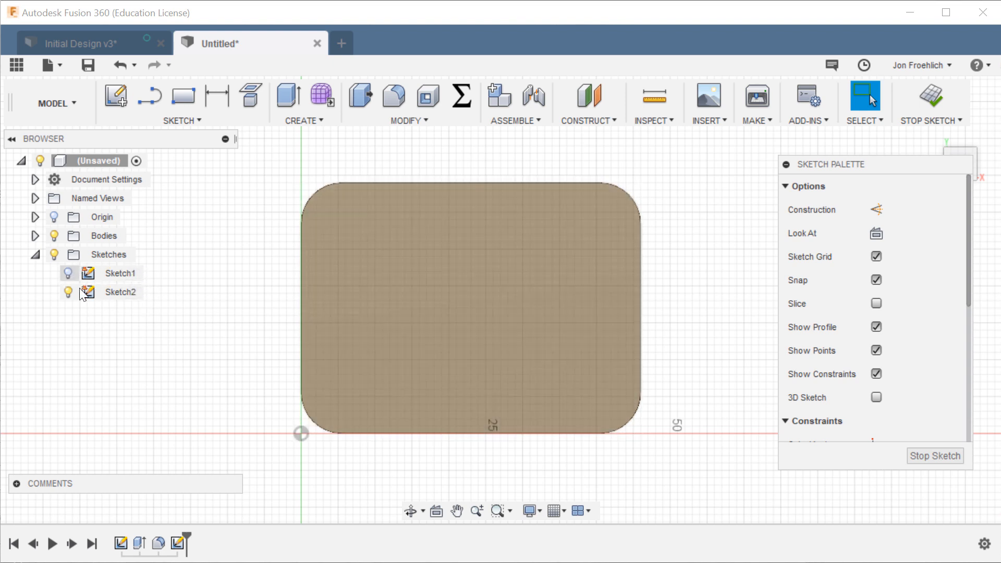
click(120, 292)
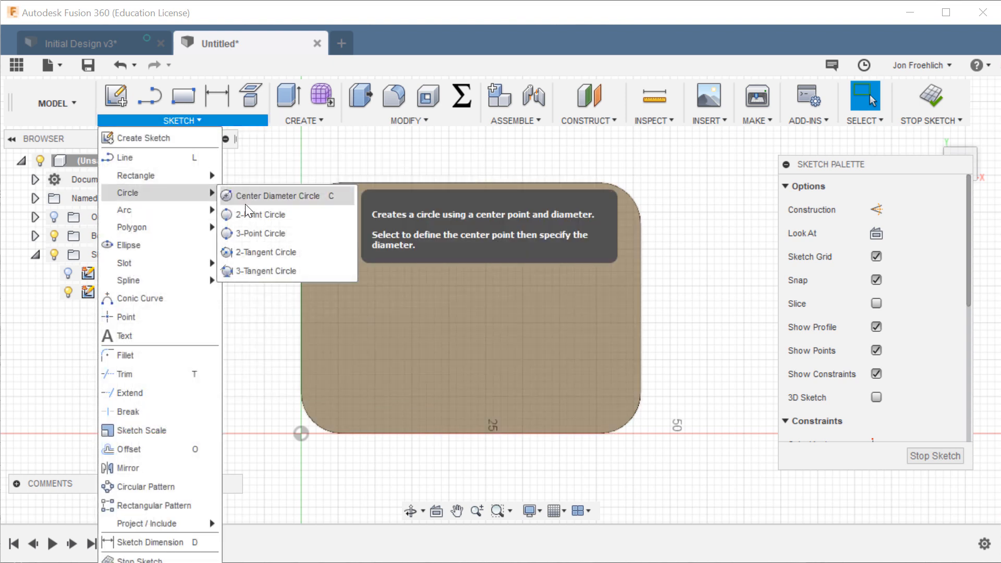
Step: Draw a center-diameter circle near the top-left corner and select it
click(279, 195)
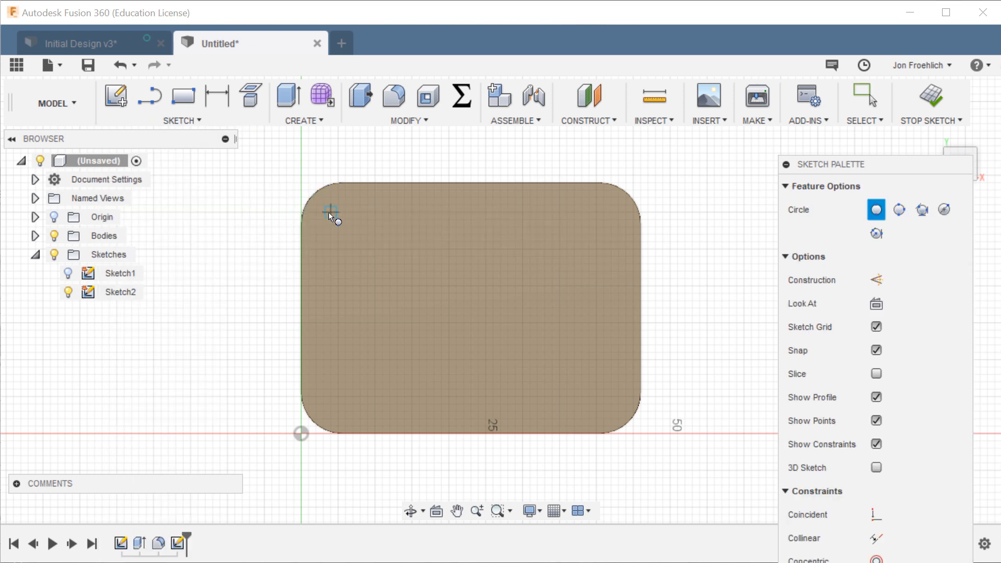
click(330, 211)
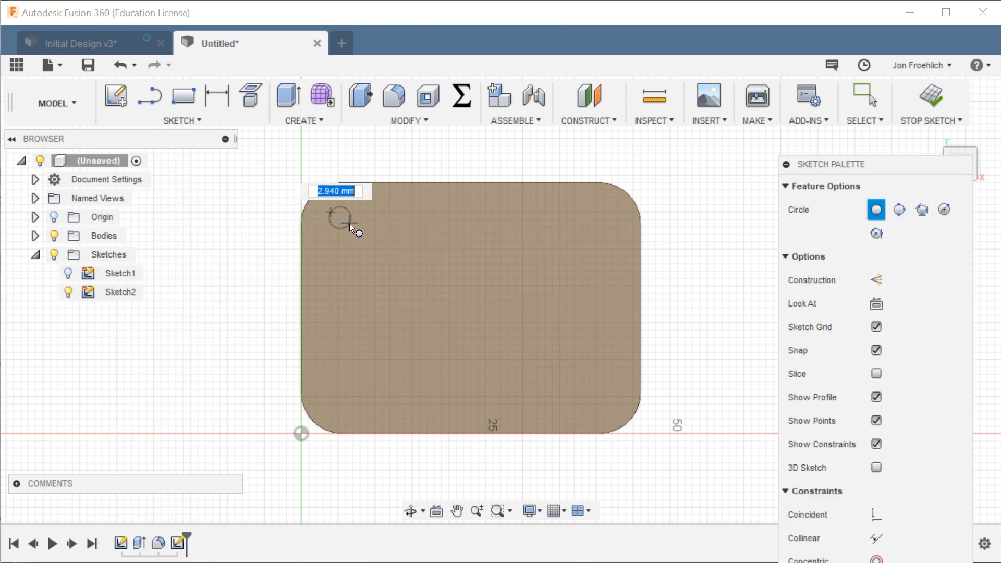
mouse_move(350, 228)
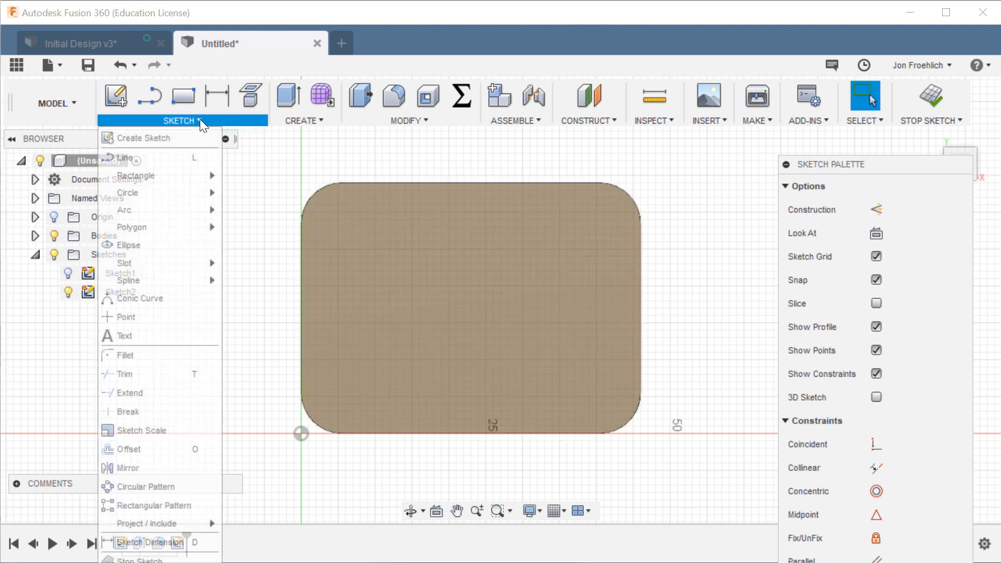
click(127, 193)
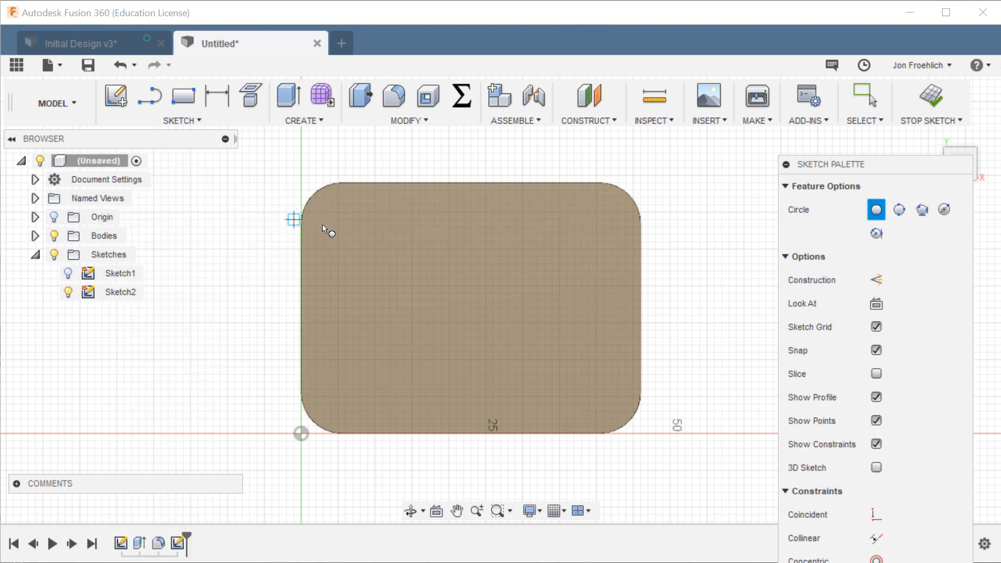
click(335, 217)
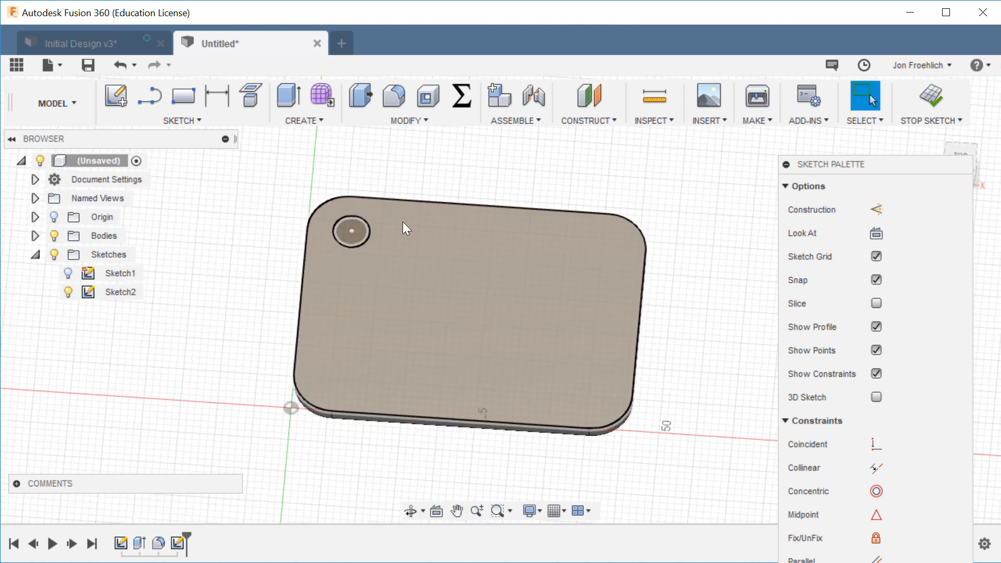
click(351, 231)
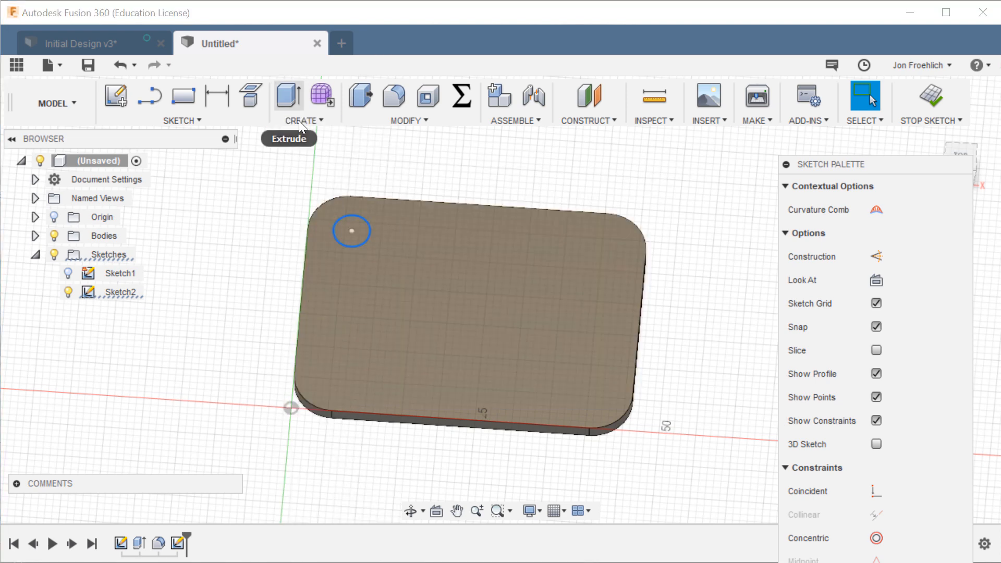
Step: Extrude-cut the small circle to the plate's bottom face to form the keyring hole
click(288, 94)
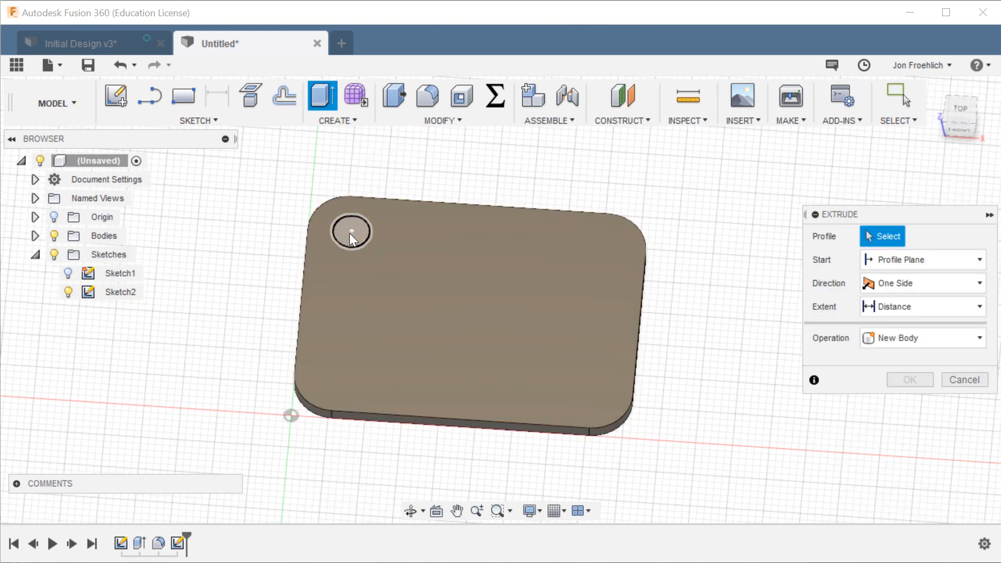
click(351, 231)
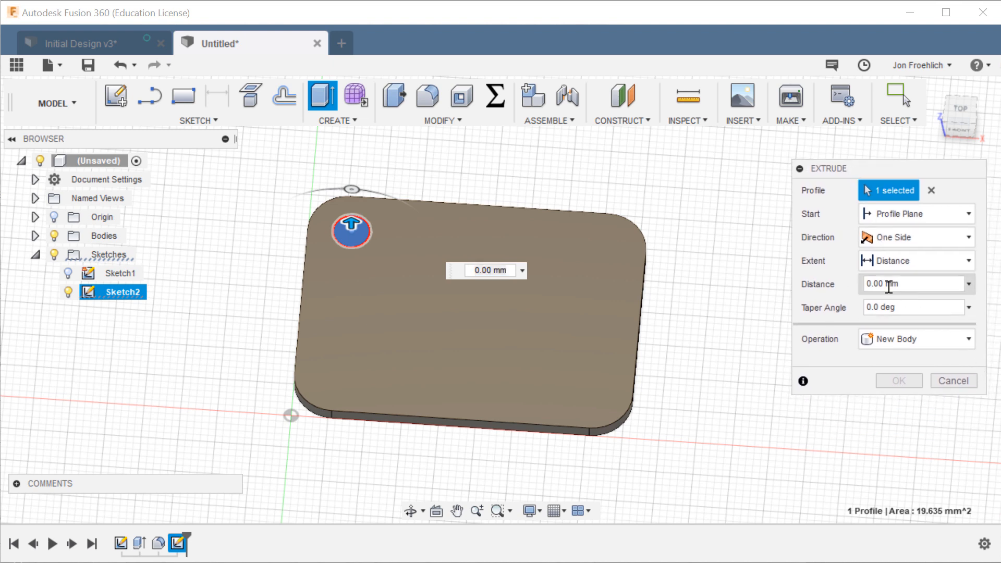
drag(351, 224, 351, 185)
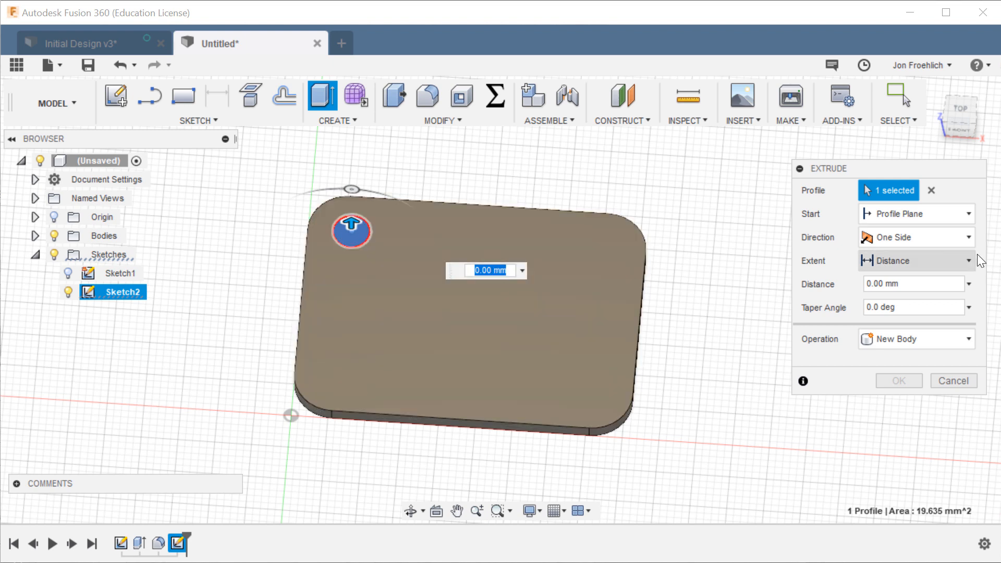
mouse_move(916, 264)
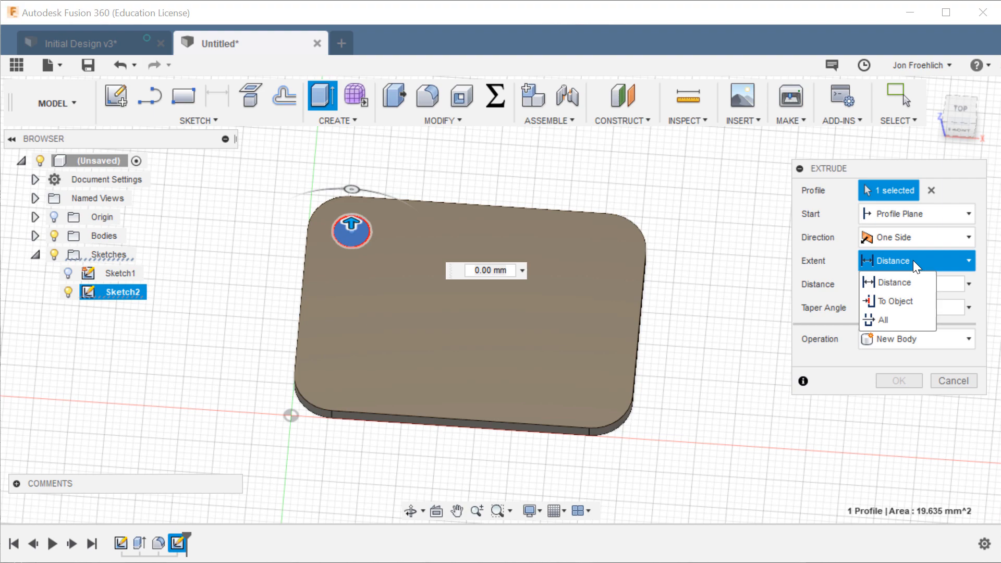
click(892, 301)
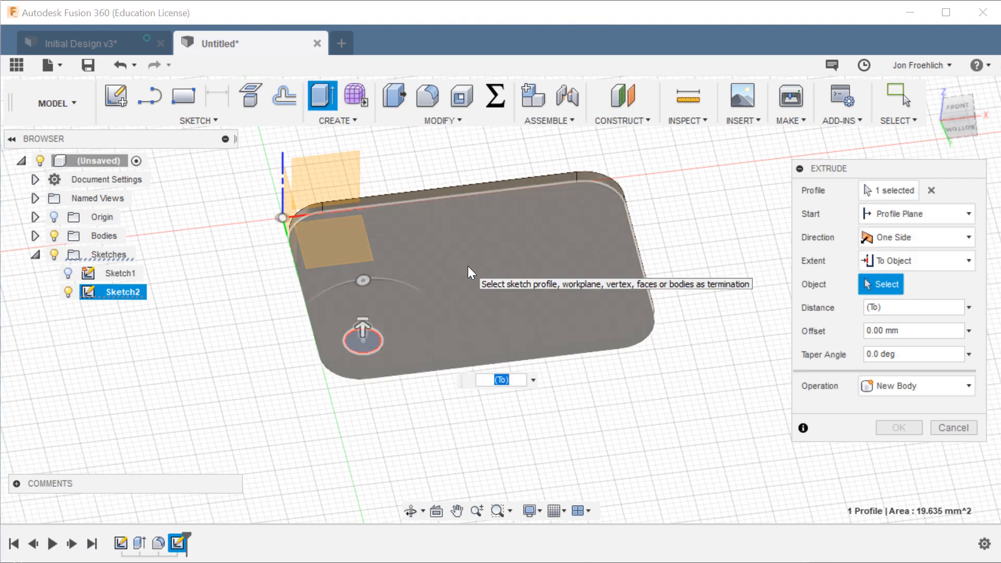
click(478, 275)
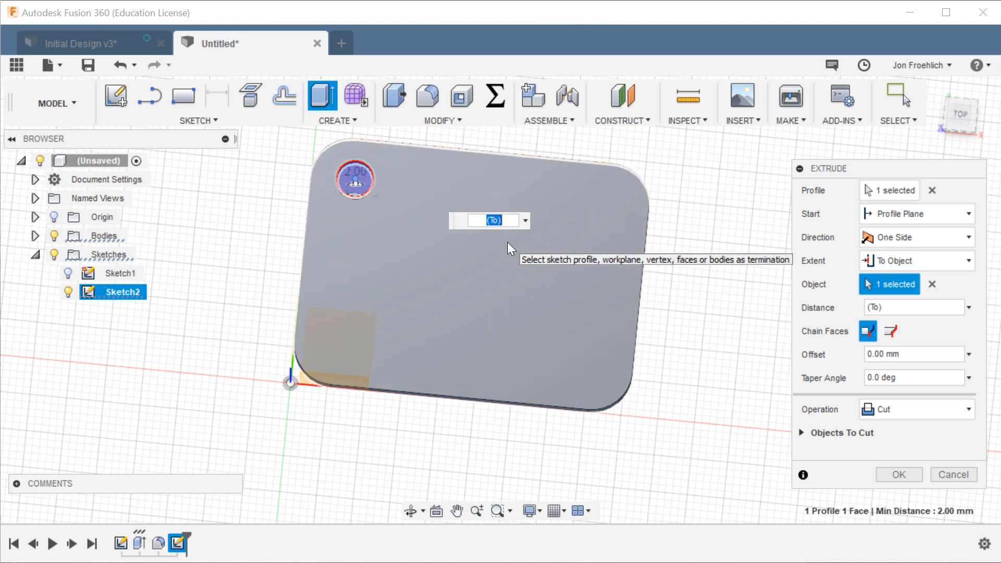
click(898, 475)
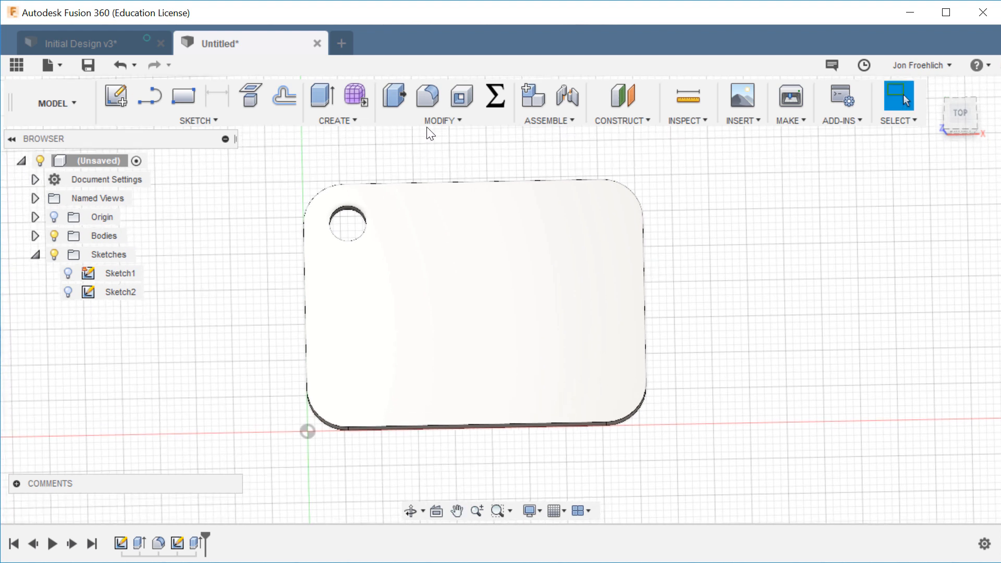
Step: Fillet the keyring hole's edge at 1.50 mm, then view the keychain from the top
click(427, 94)
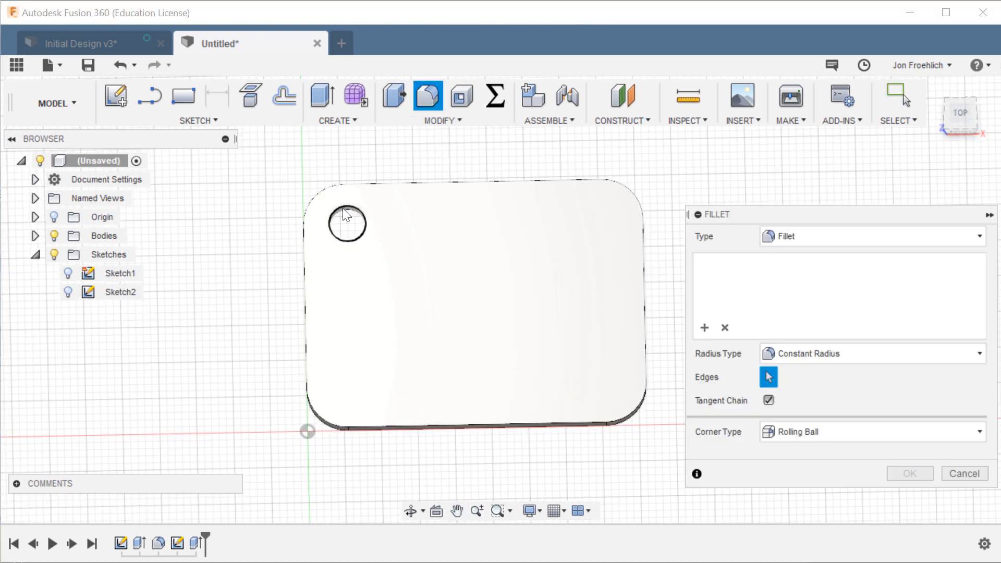
click(341, 212)
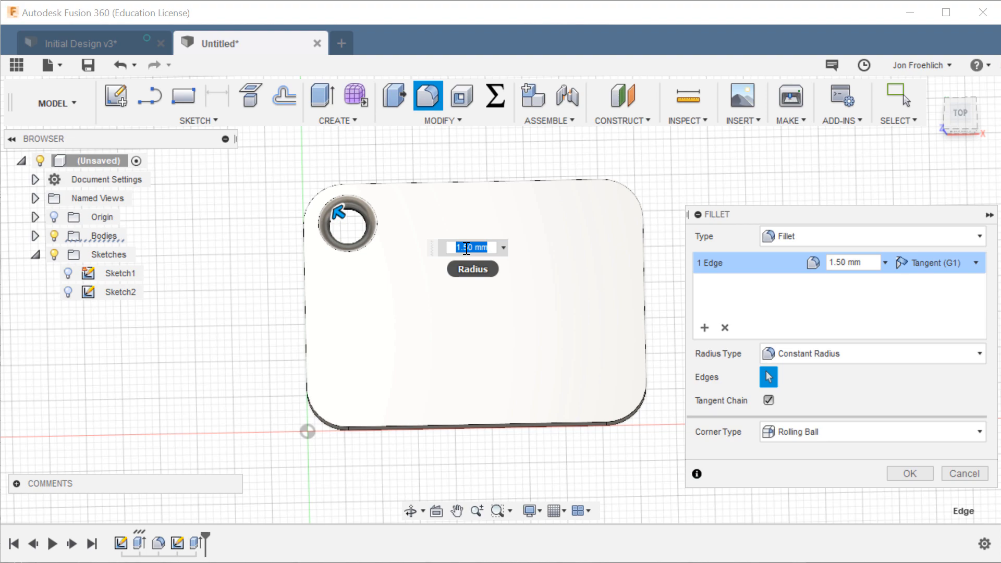
click(909, 473)
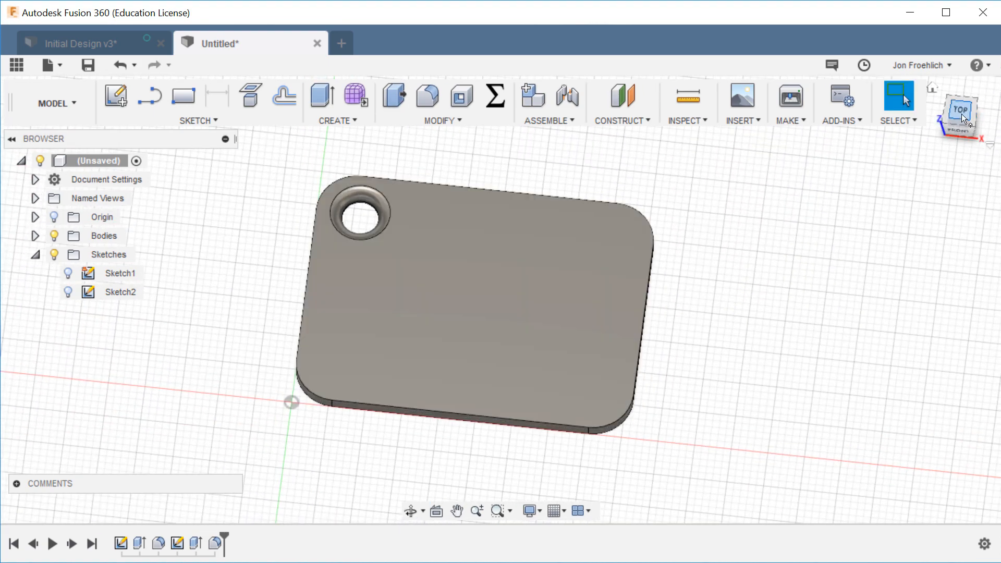
click(959, 108)
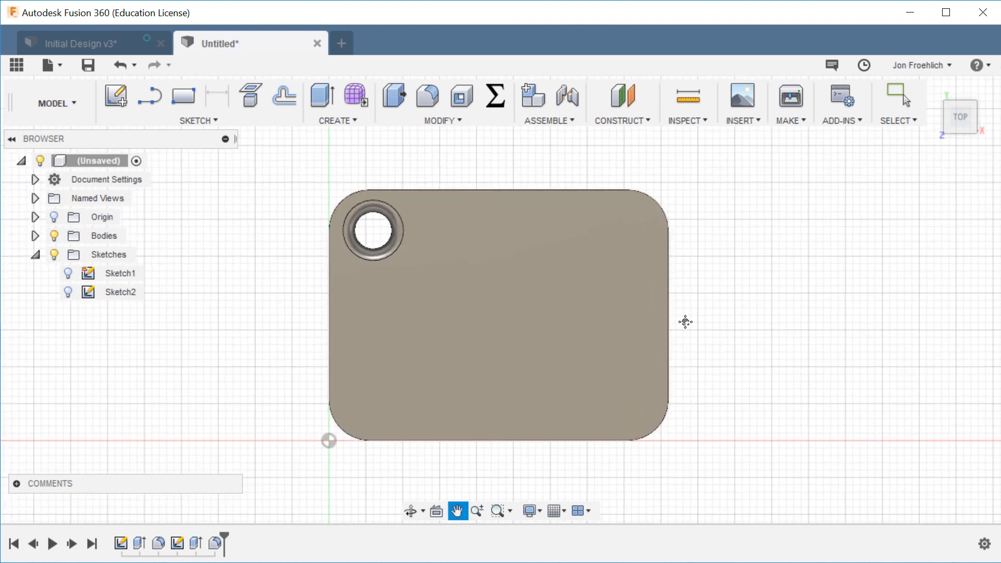
click(899, 99)
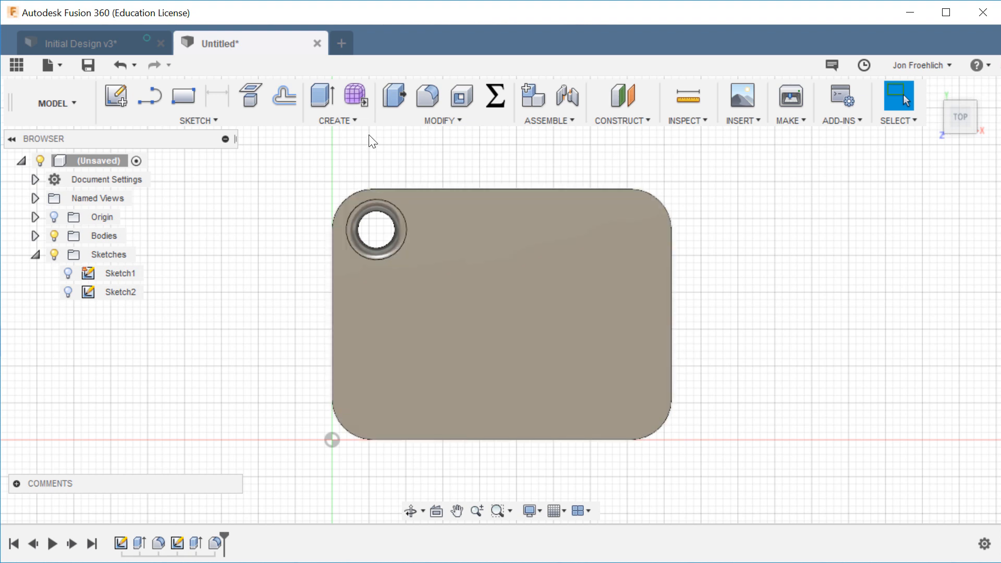
Step: Select the plate's outer top edge loop and give it a 1.5 mm fillet
click(427, 95)
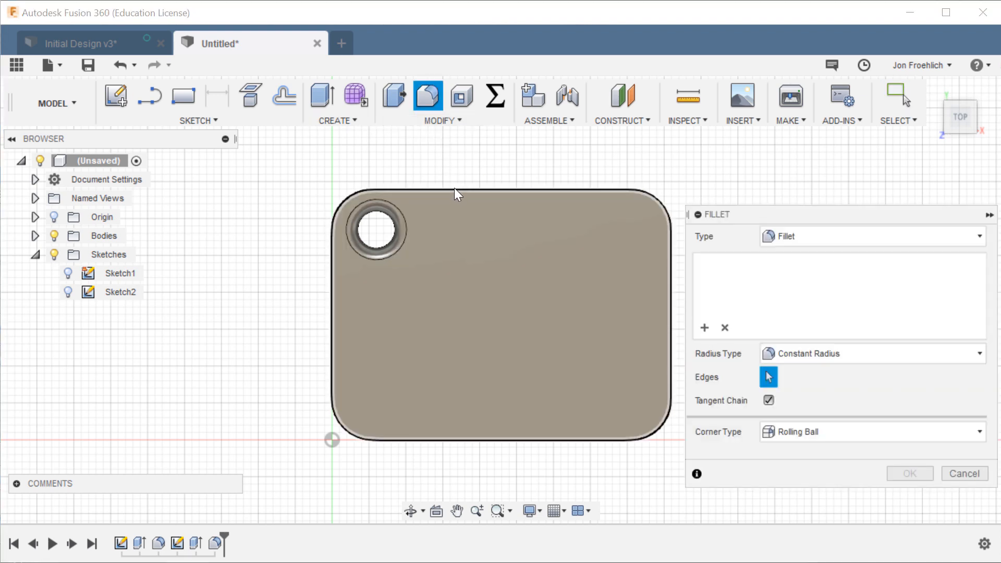
click(454, 187)
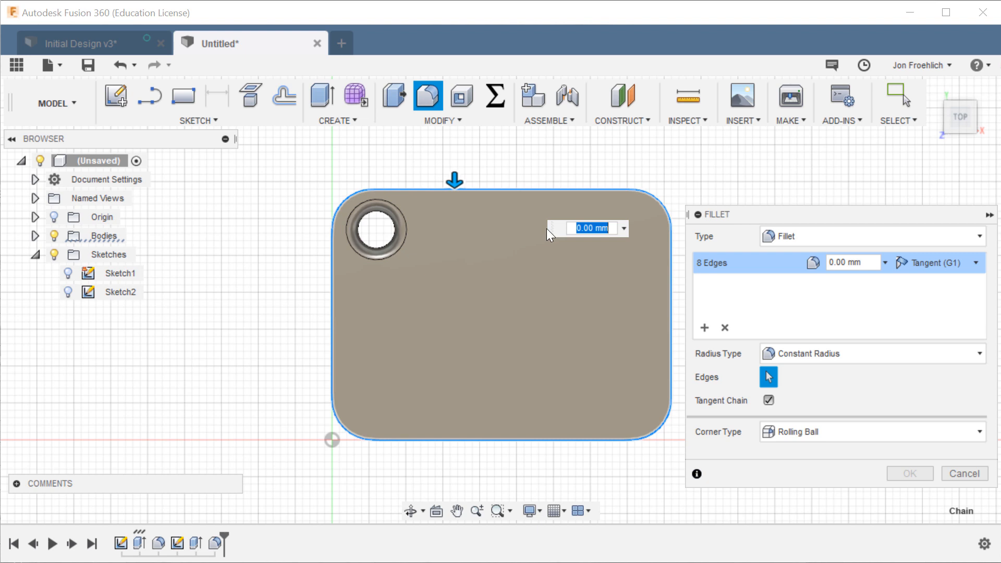
mouse_move(575, 254)
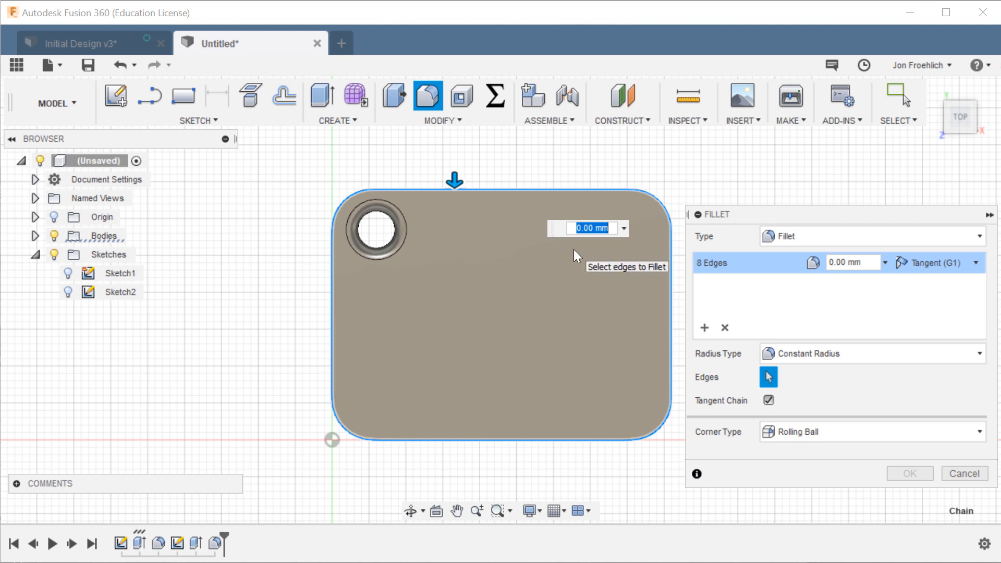
text(1.5,)
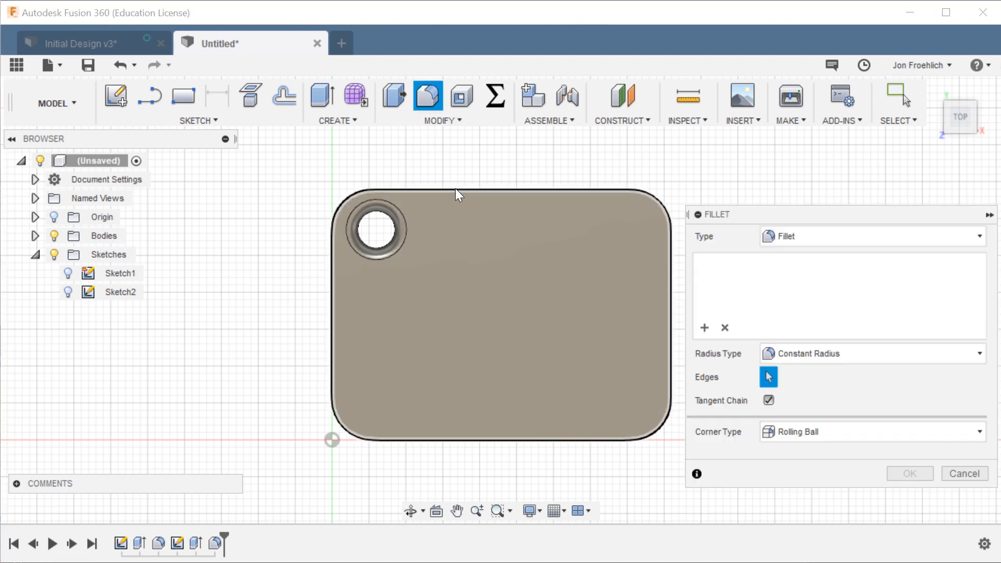
click(454, 187)
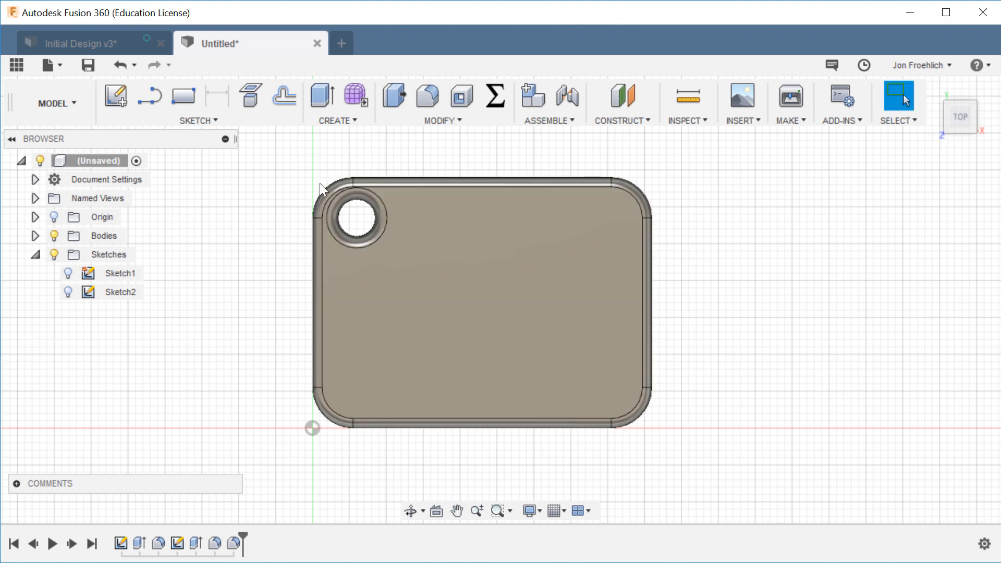
mouse_move(216, 543)
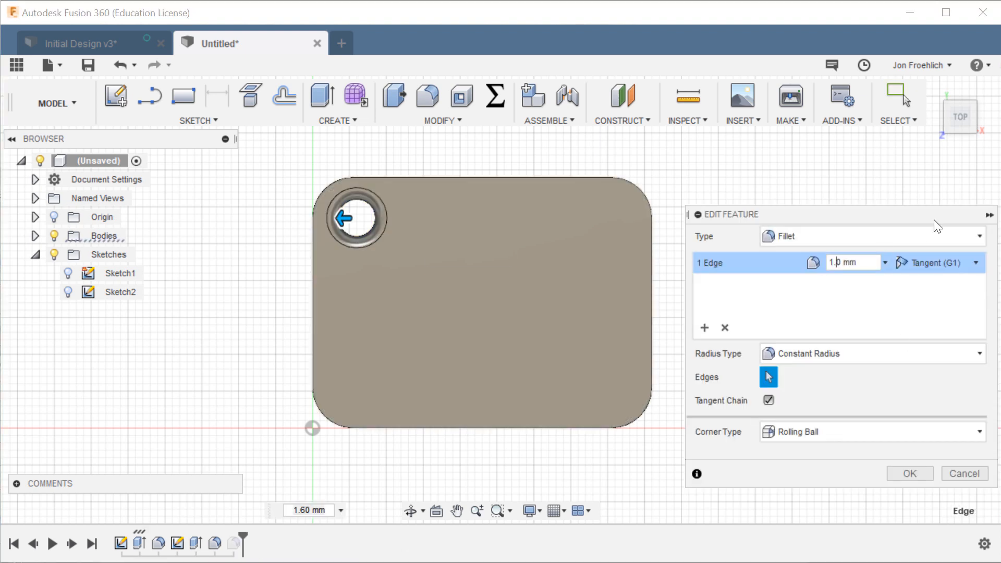
Step: Re-edit the hole and outer-edge fillets, outer rim at 1.30 mm, then view from the top
click(908, 473)
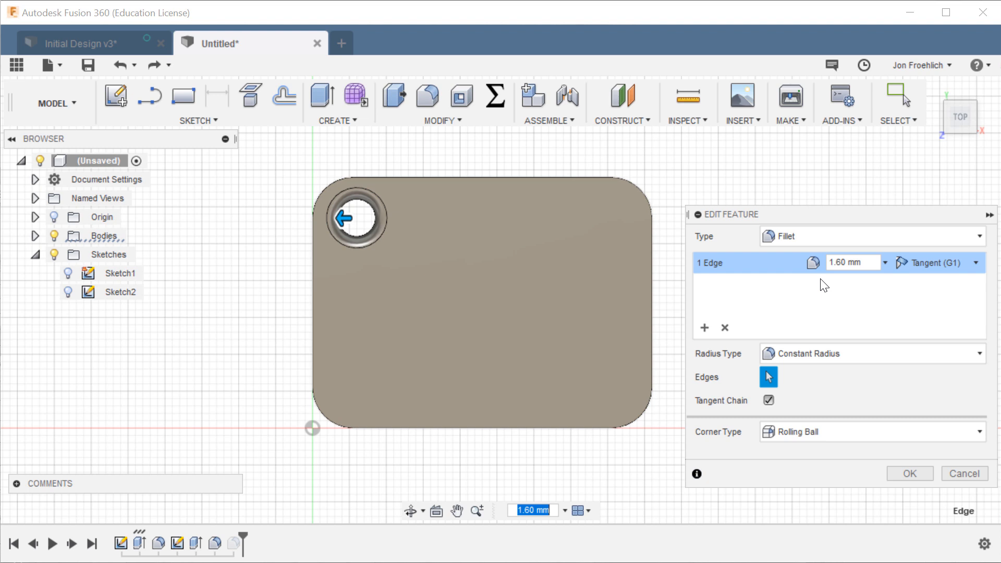
mouse_move(902, 266)
text(10)
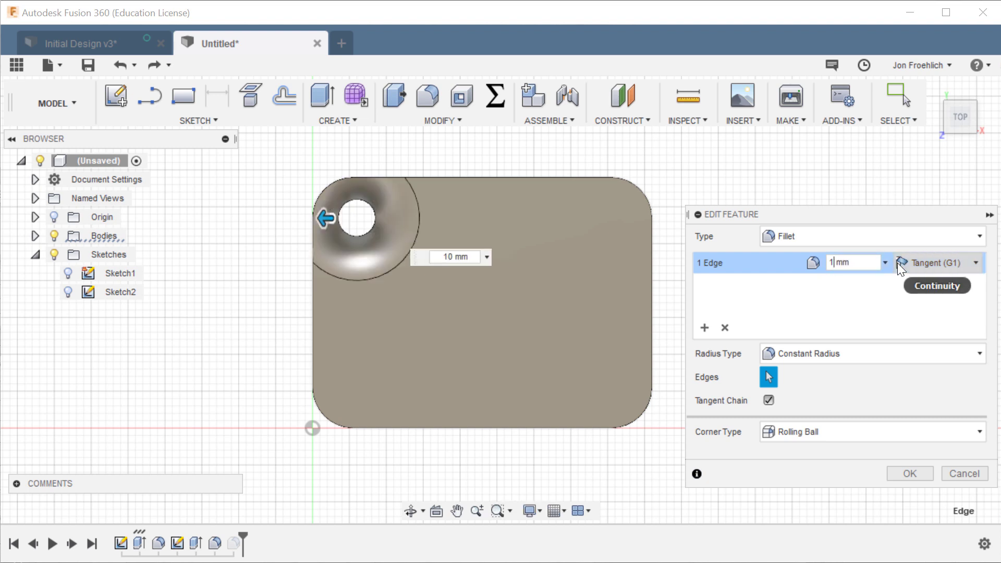
click(908, 474)
text(1.3)
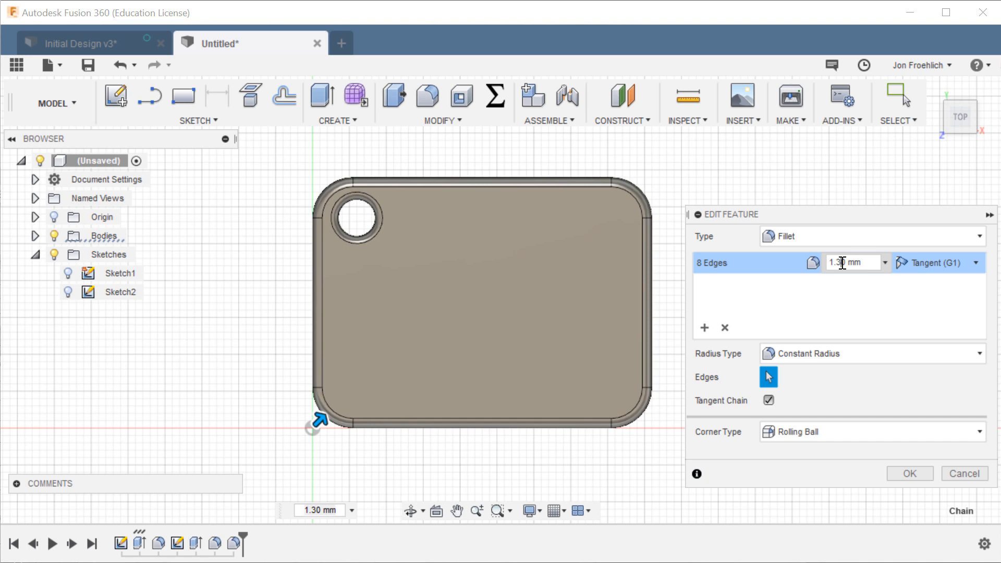
click(909, 474)
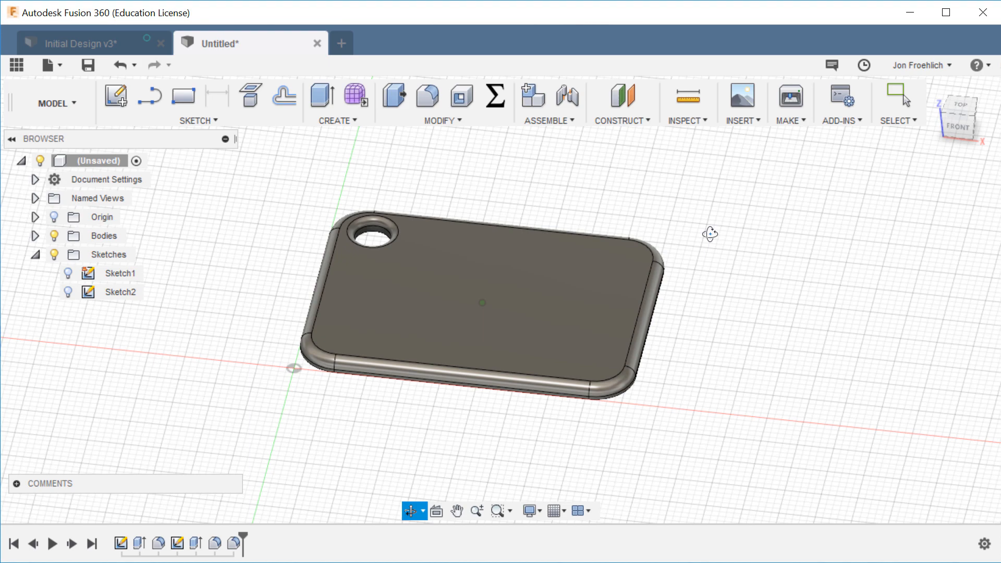
click(958, 115)
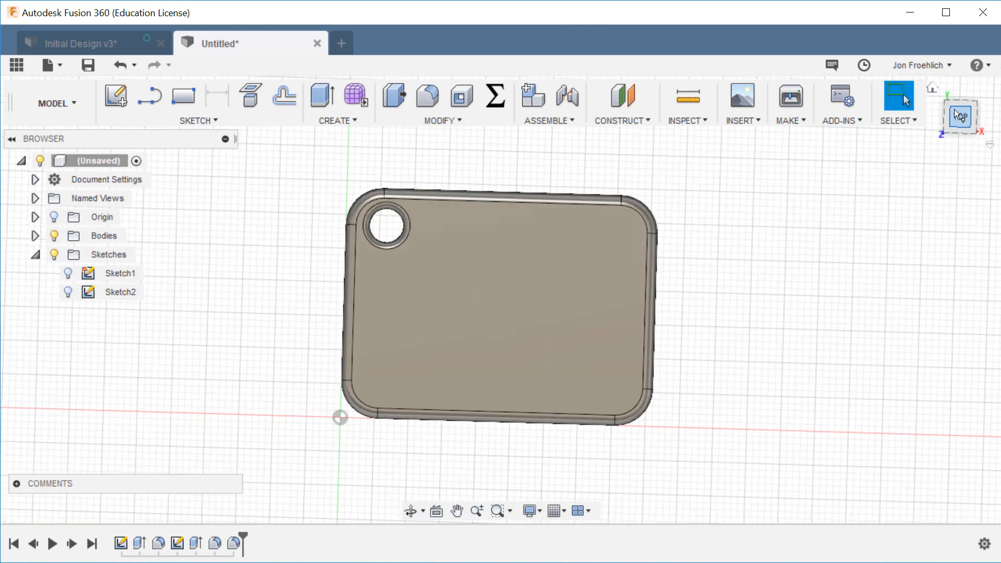
click(959, 116)
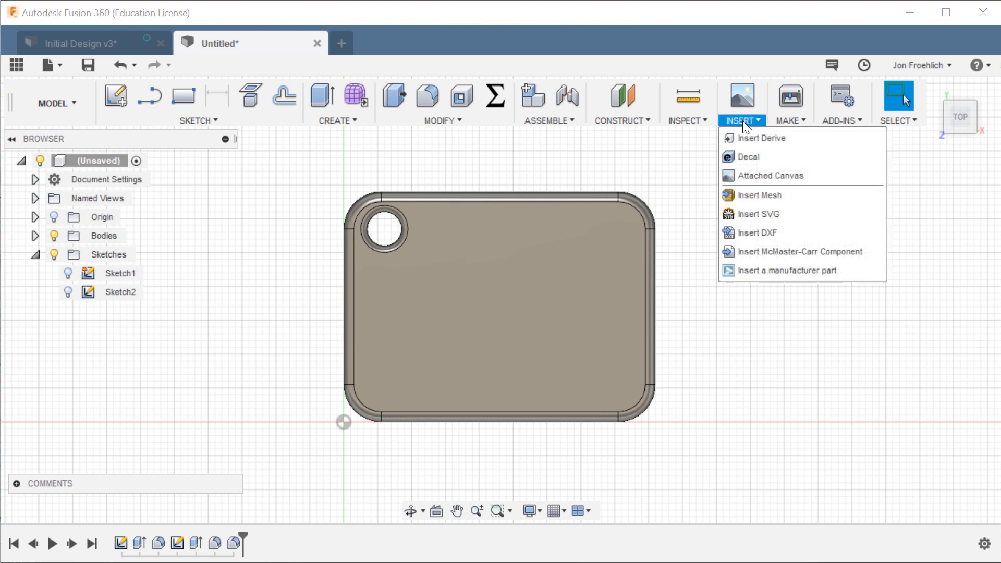
Step: Start Insert SVG and browse to the HCIDKeychain folder with the mhcid logo outline SVGs
click(757, 214)
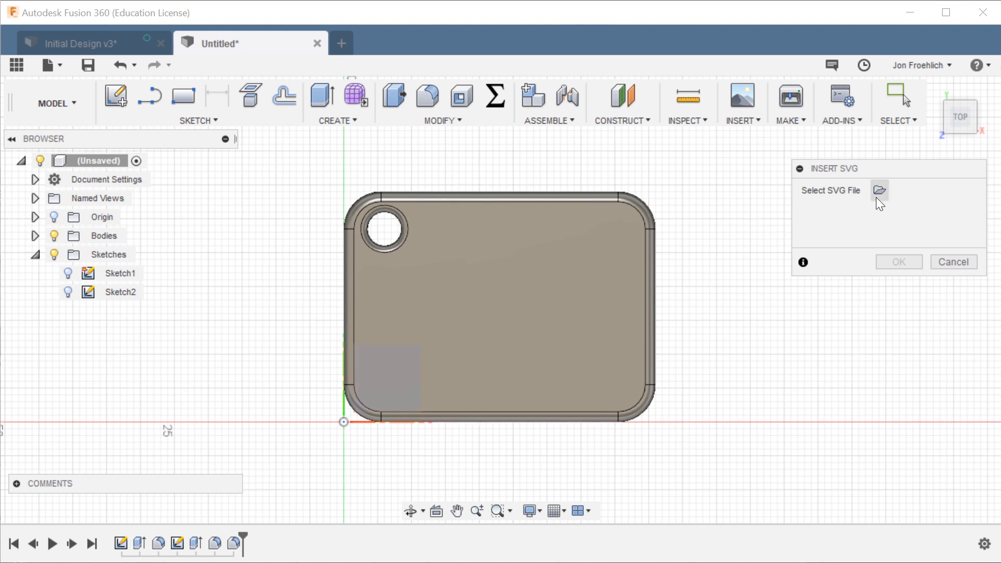
click(879, 190)
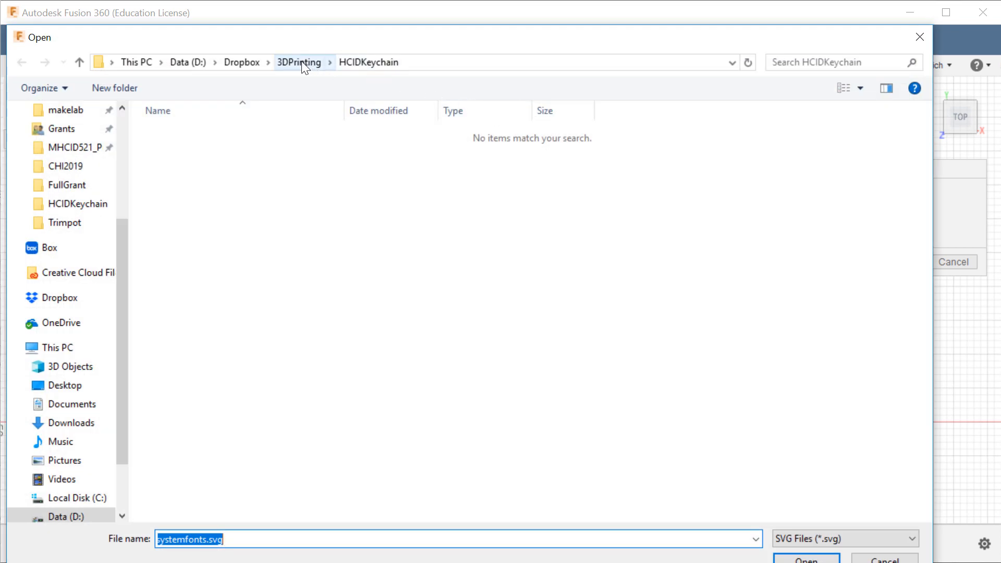
mouse_move(674, 448)
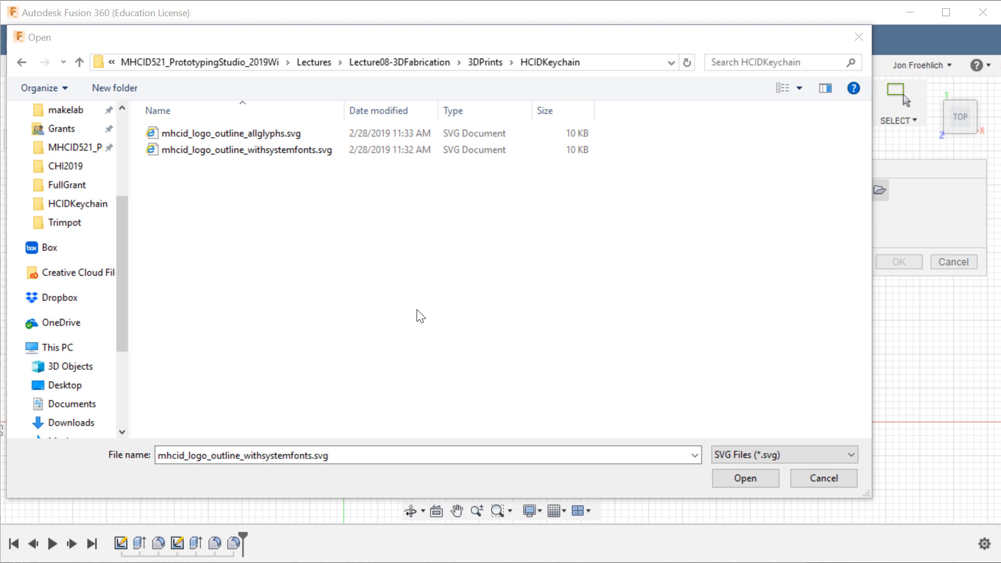
click(245, 150)
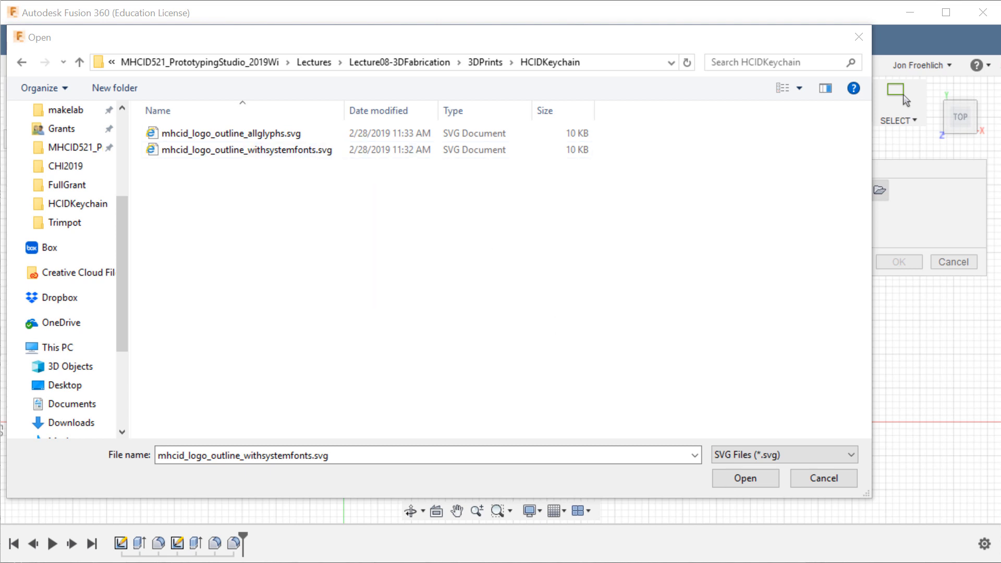
click(744, 477)
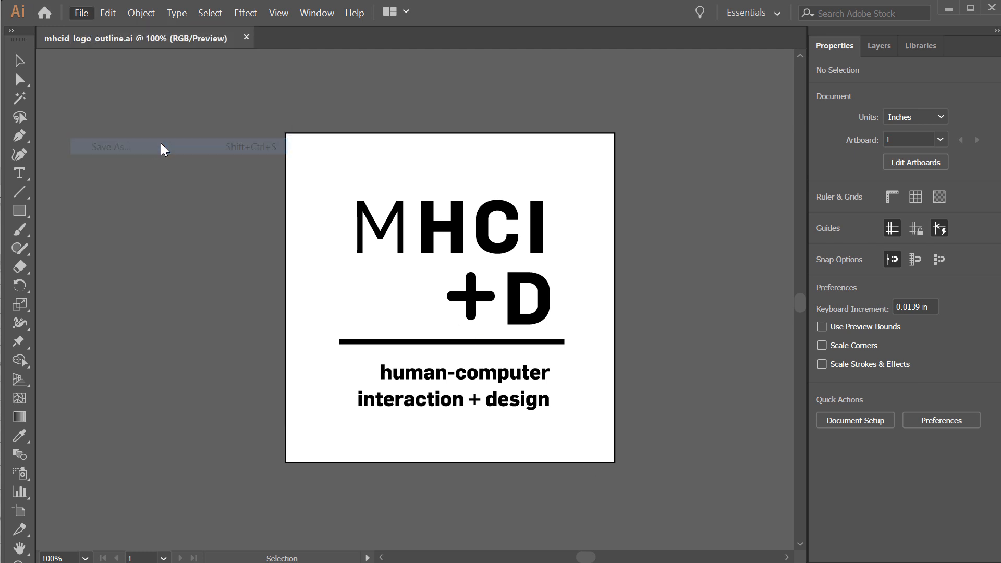
Step: Save the MHCI+D logo outline from Illustrator in SVG (*.SVG) format
click(110, 146)
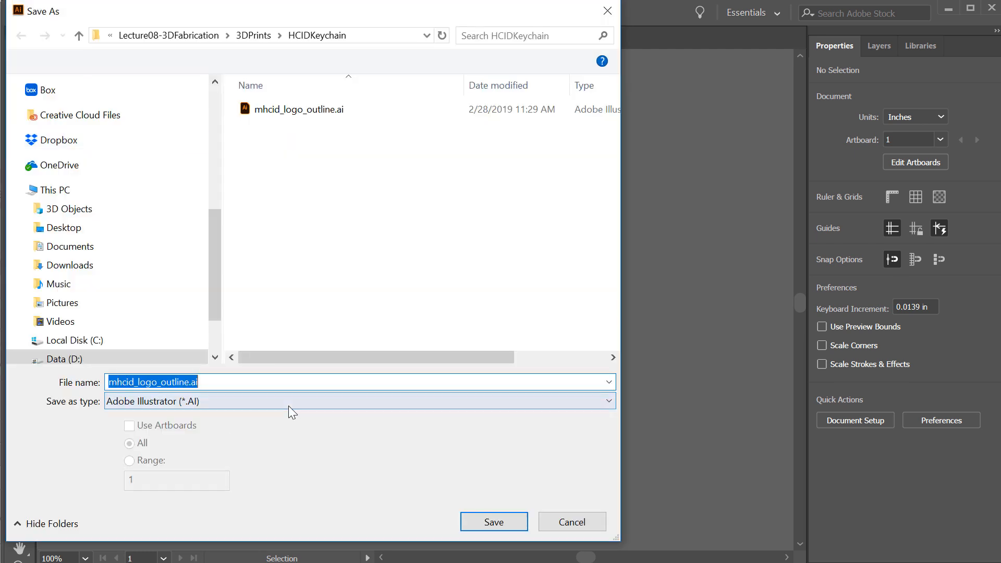
click(359, 401)
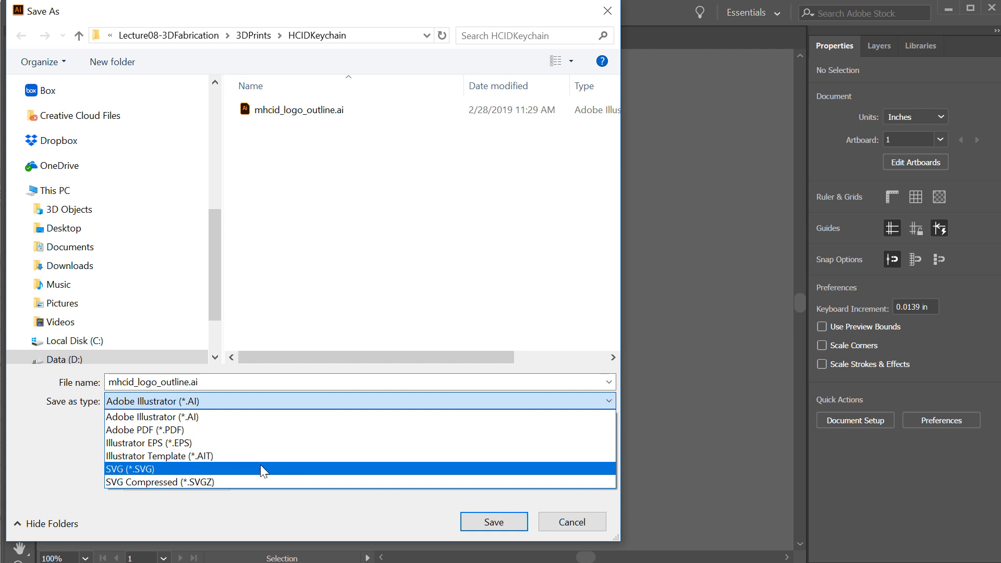
click(130, 469)
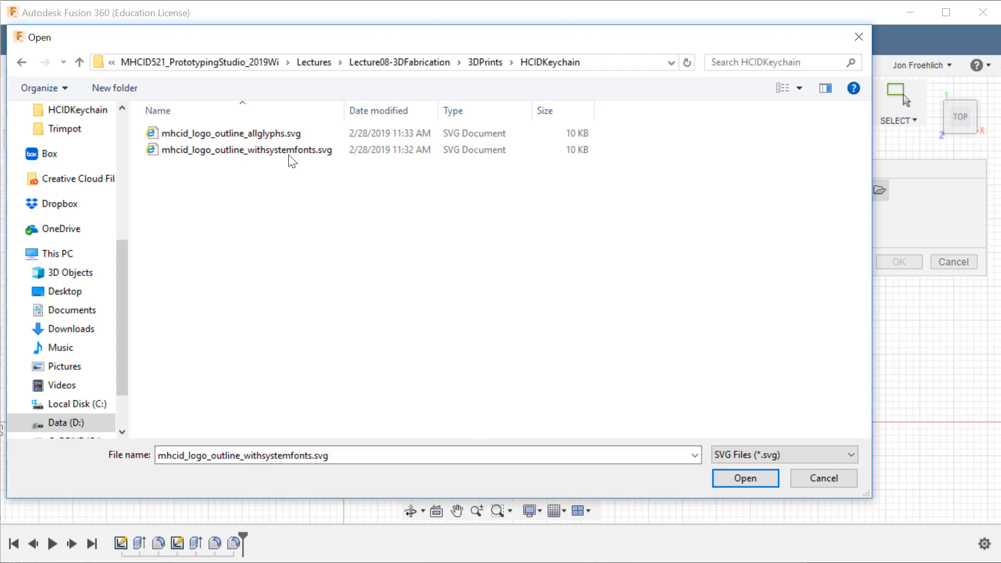
Step: Open mhcid_logo_outline_withsystemfonts.svg into the keychain sketch
click(745, 477)
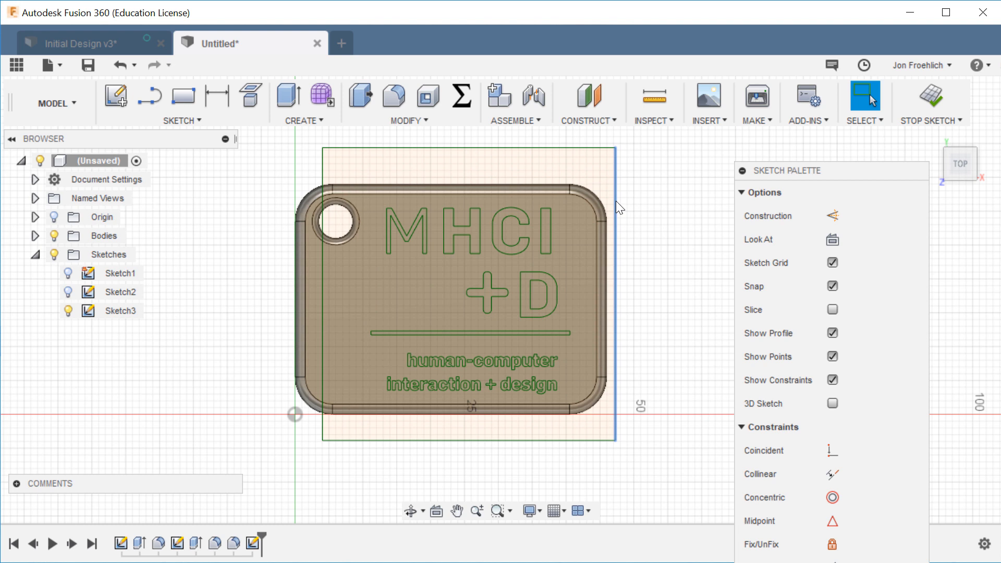
Step: Confirm the SVG placement and turn off Body1's visibility
click(469, 148)
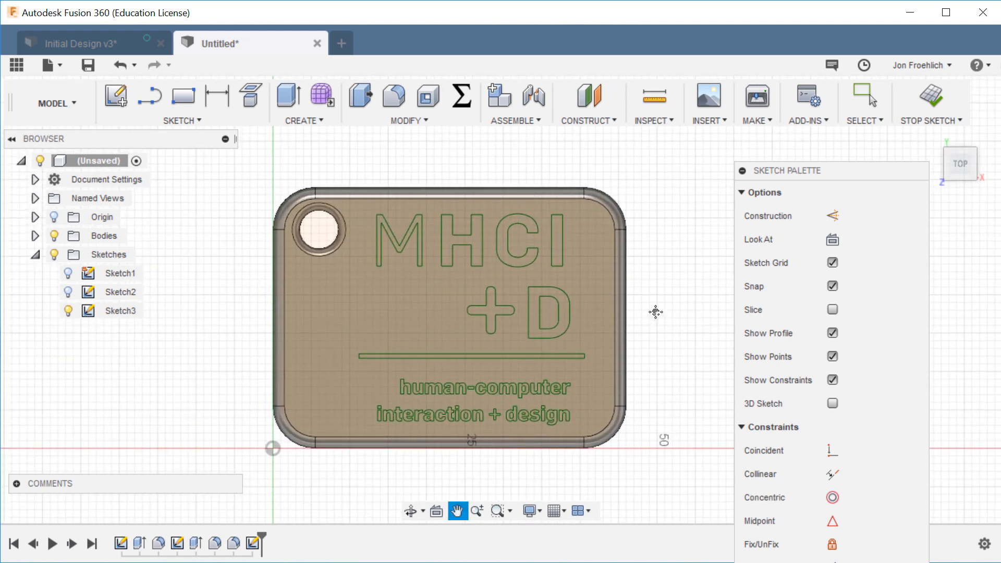
click(865, 96)
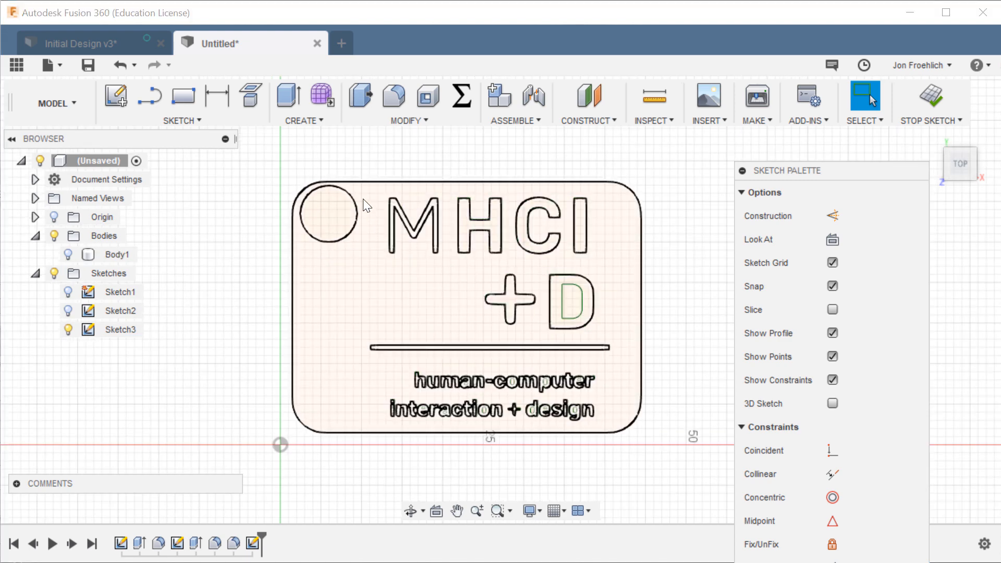
mouse_move(362, 196)
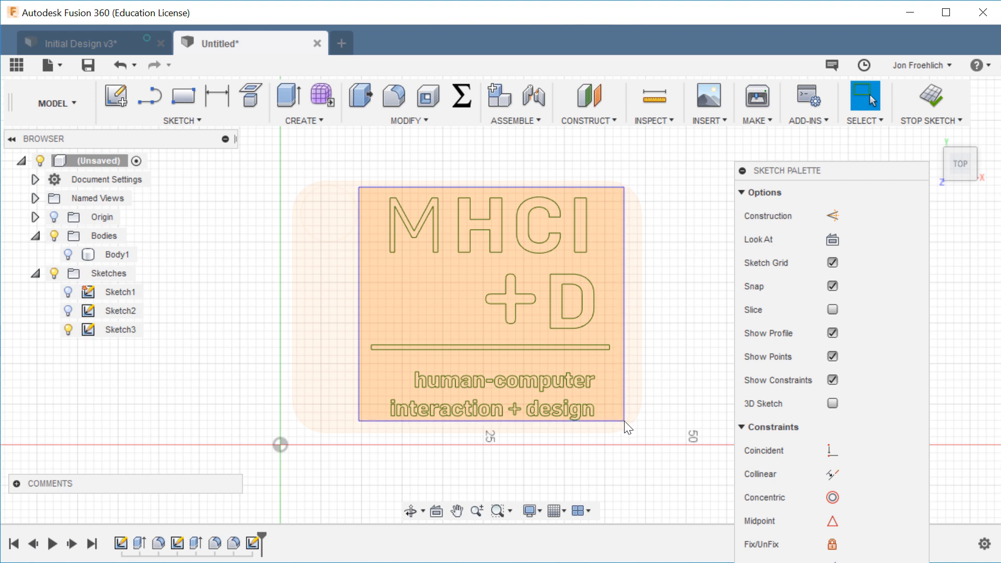
Step: Window-select the logo profiles, deselecting the d and a inner holes for extrusion
click(120, 329)
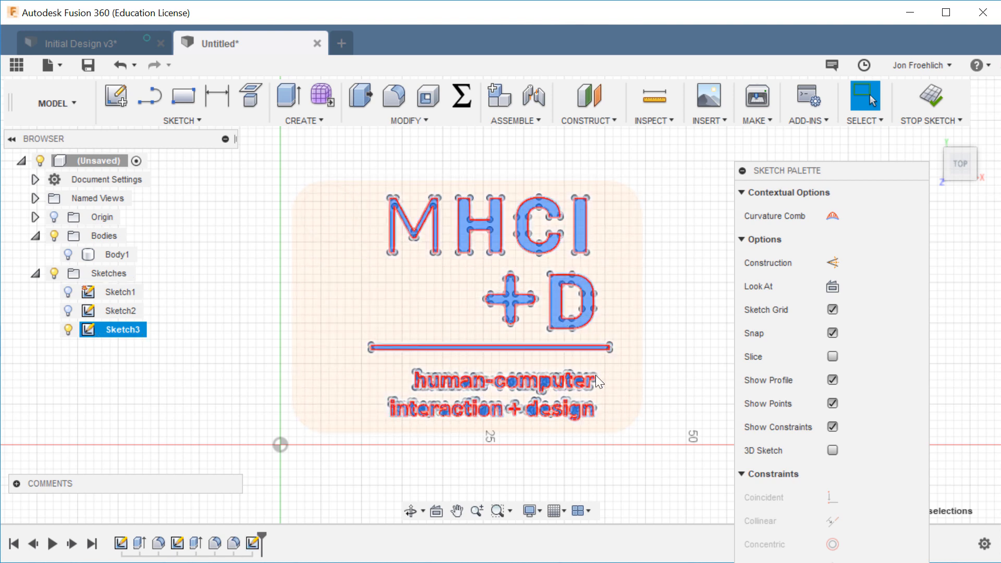
click(570, 422)
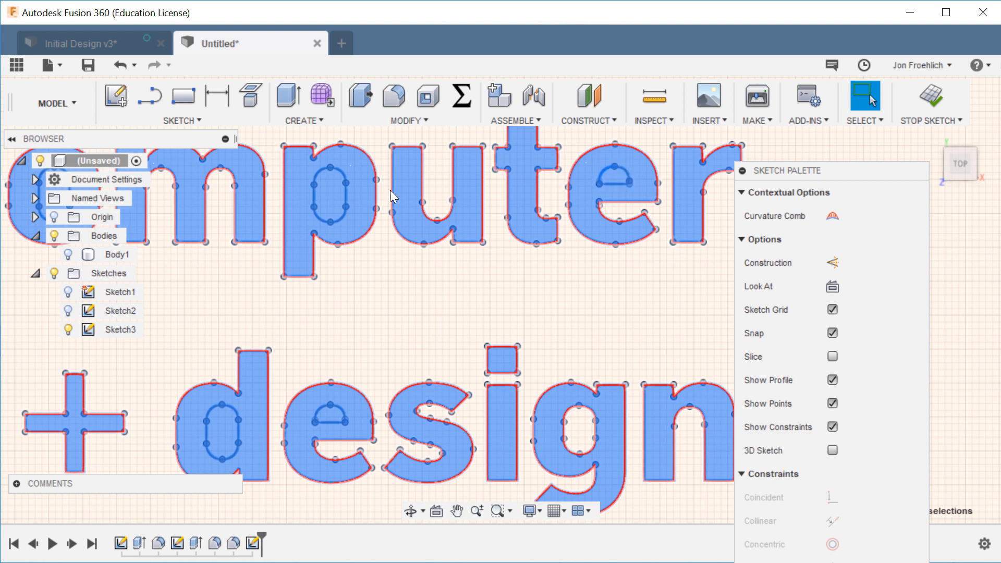
mouse_move(614, 184)
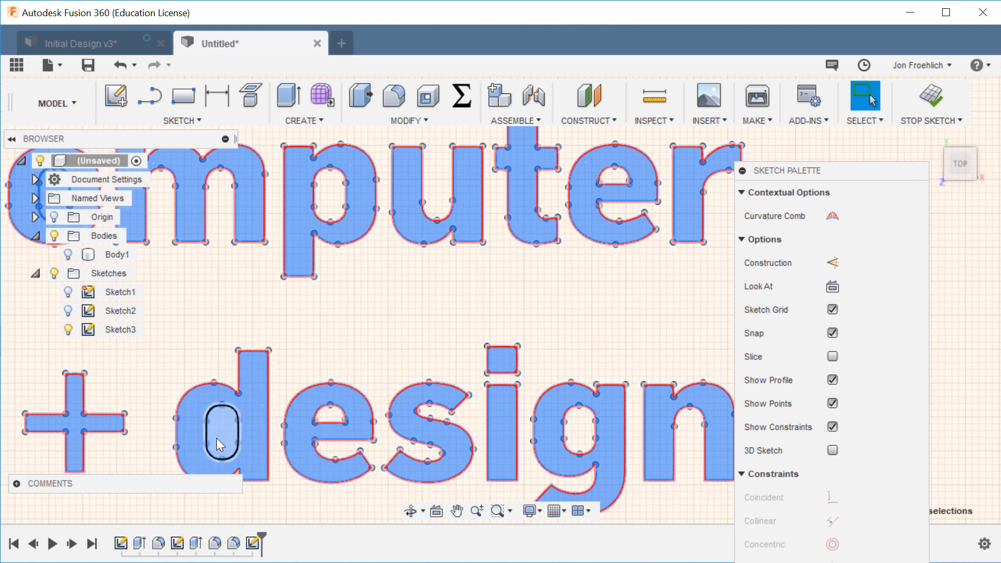
click(455, 511)
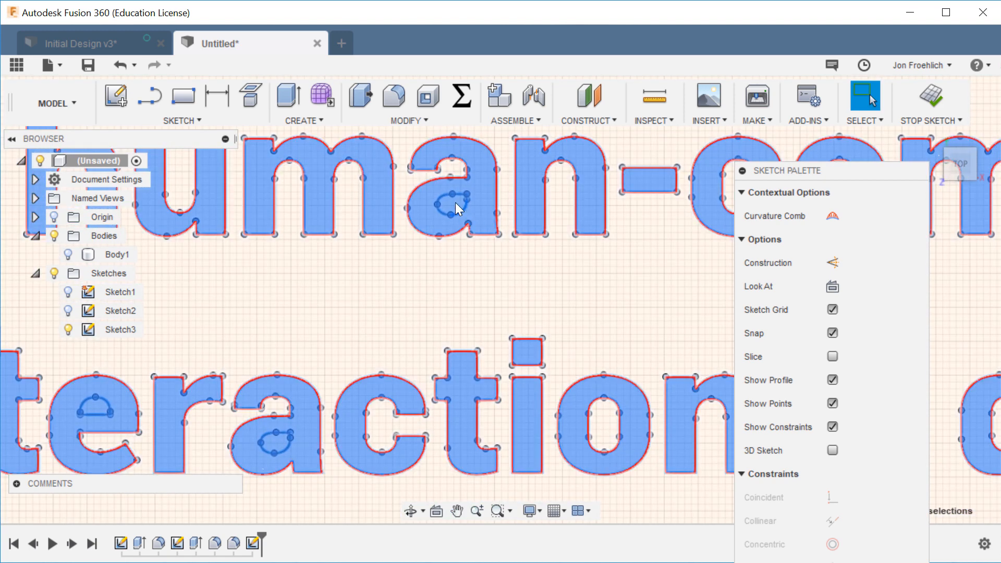
click(236, 367)
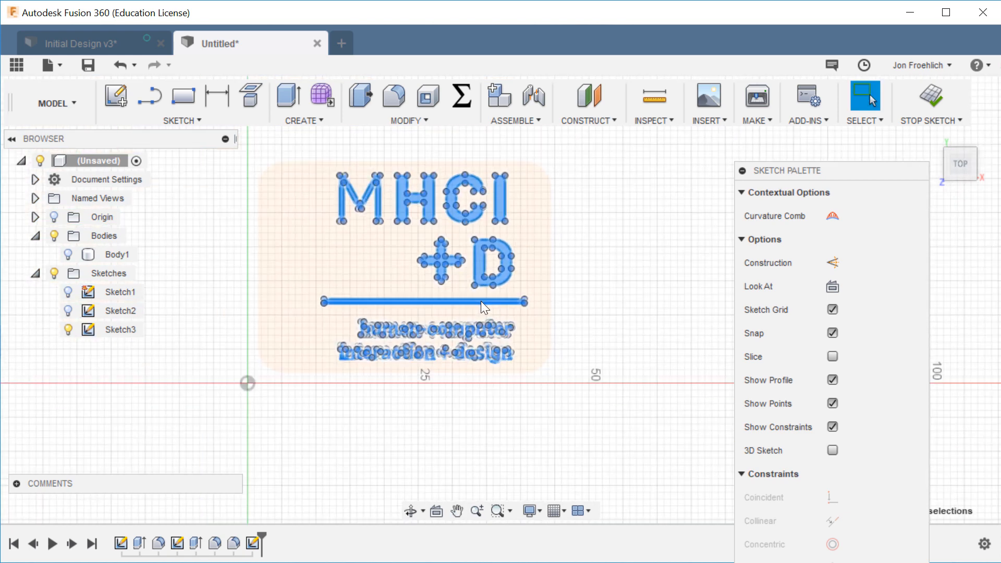
mouse_move(287, 96)
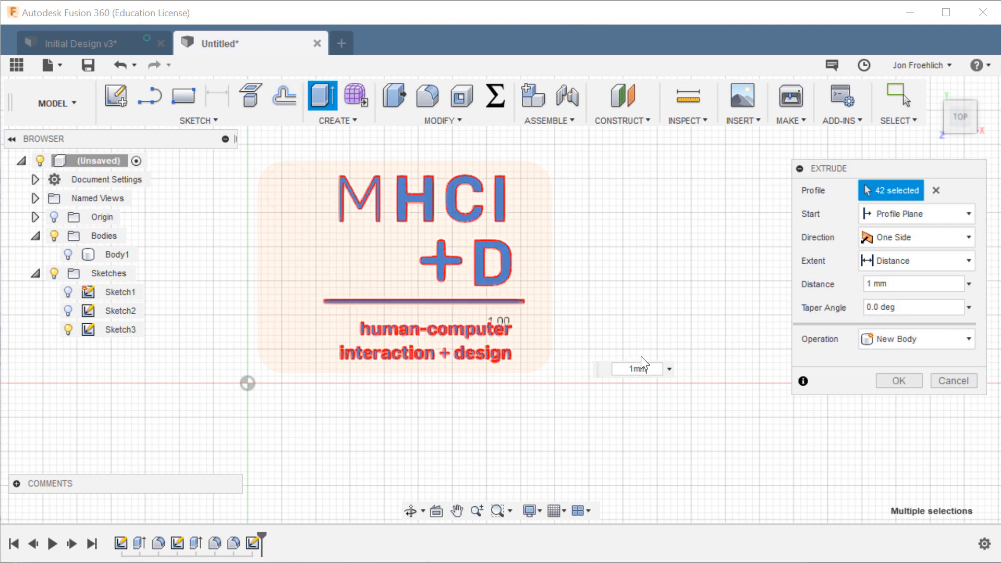
Step: Extrude the letters 1 mm, show Body1, join the letter bodies into it, hide Sketch3
click(898, 380)
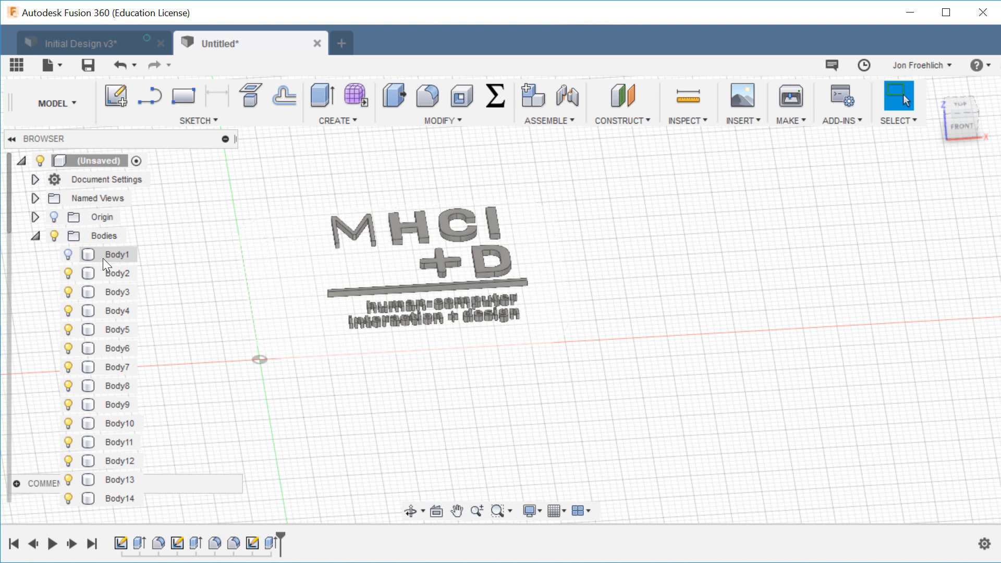
click(36, 235)
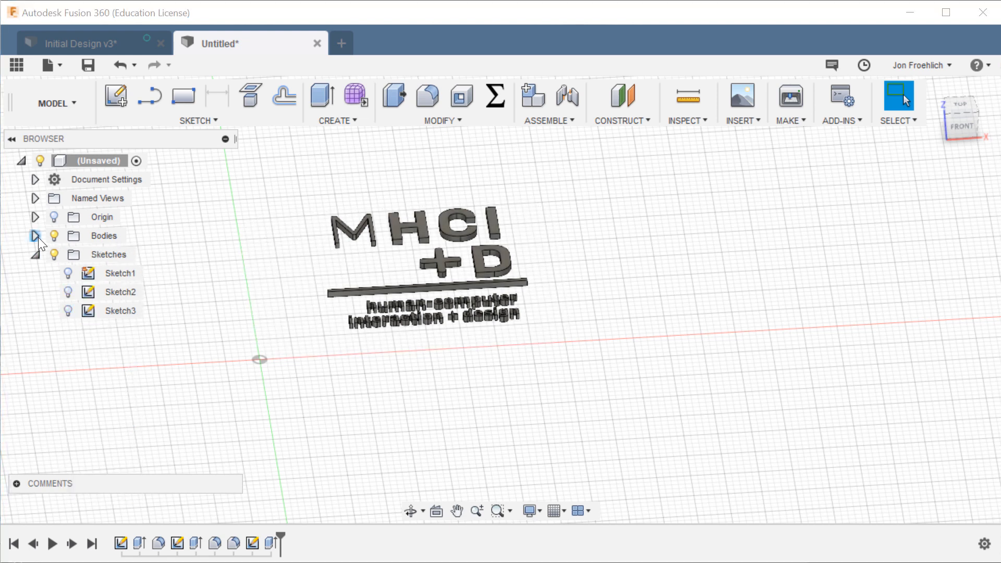
click(37, 236)
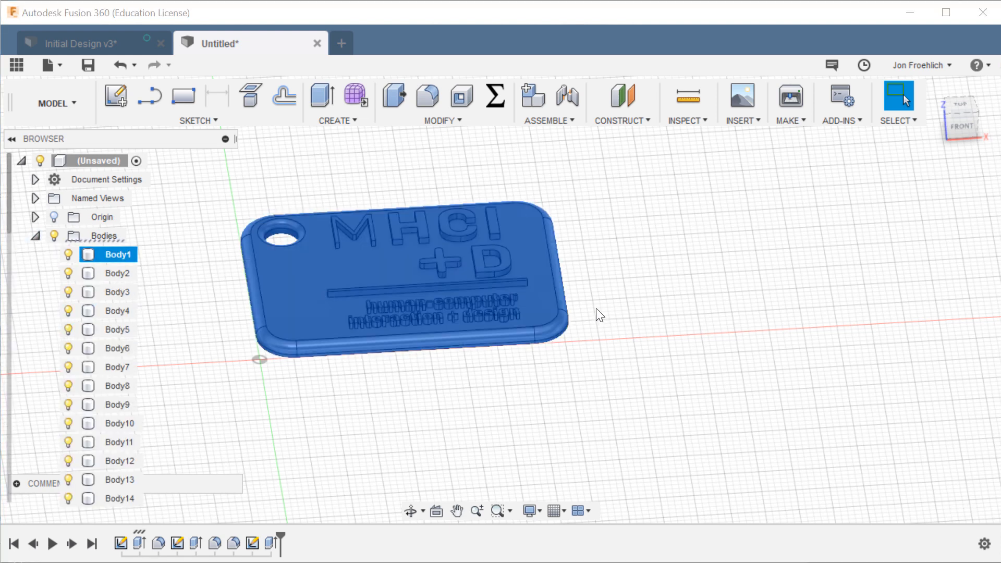
click(960, 105)
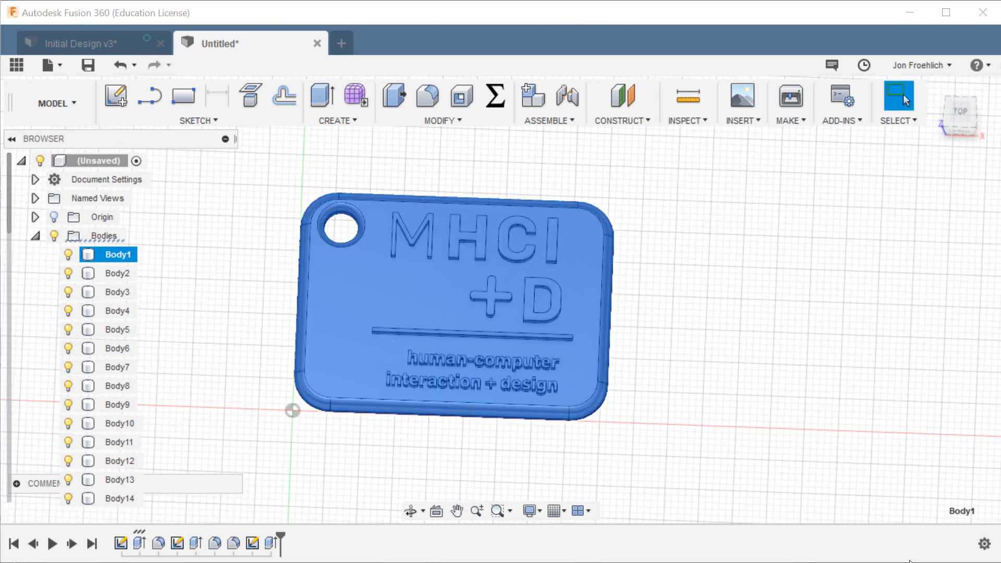
mouse_move(159, 243)
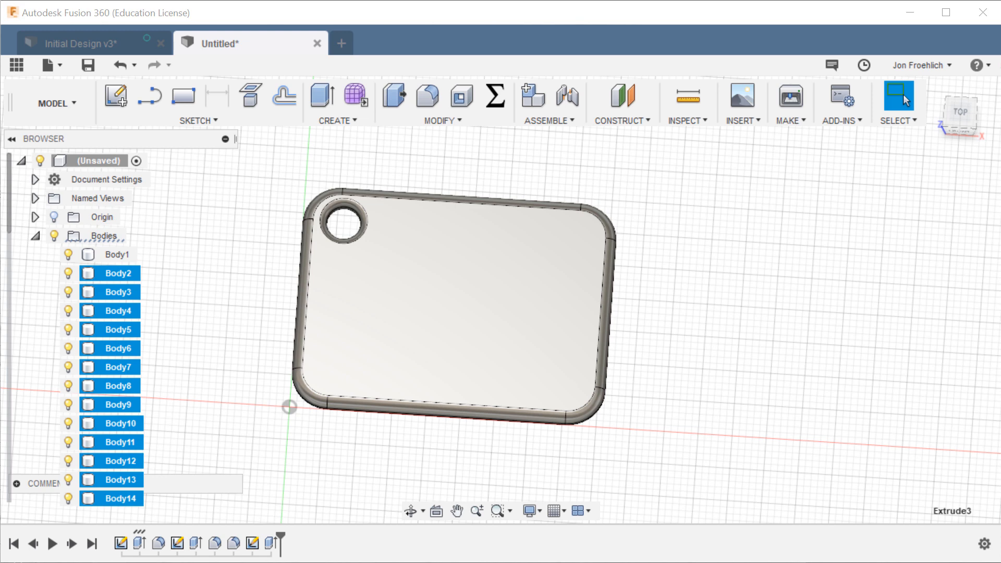
click(251, 543)
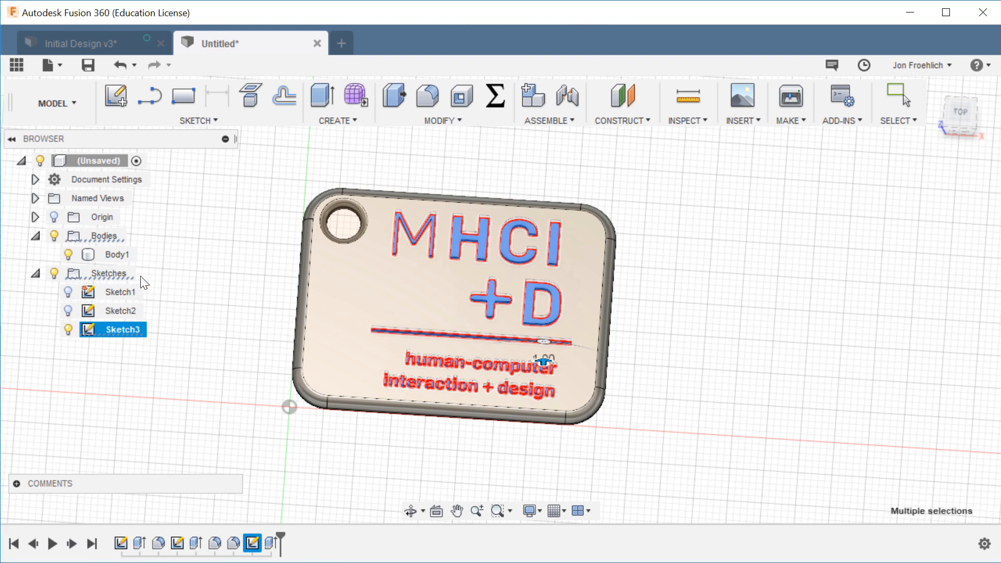
click(643, 351)
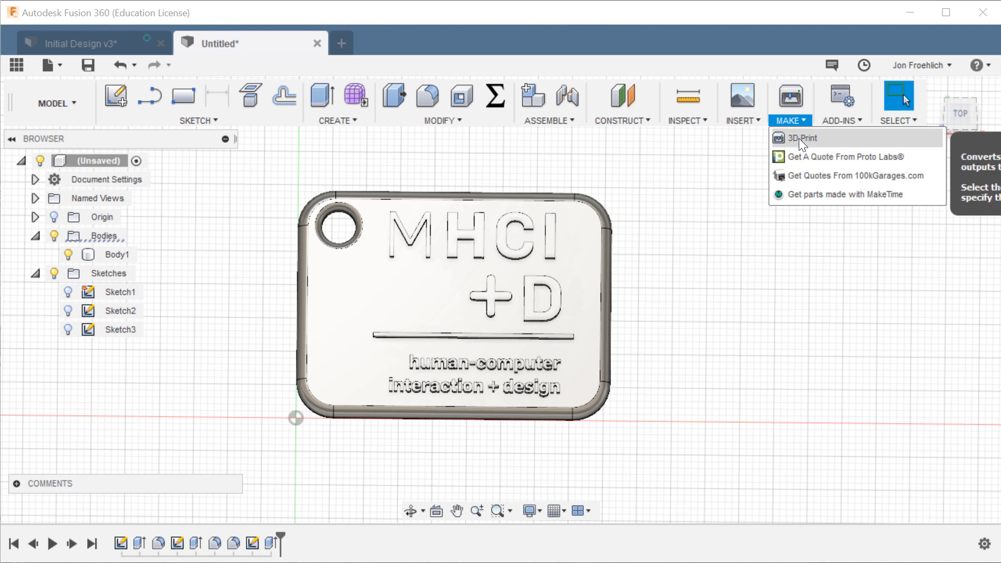
Step: Export Body1 via 3D Print as the STL file HCIDKeychain
click(802, 138)
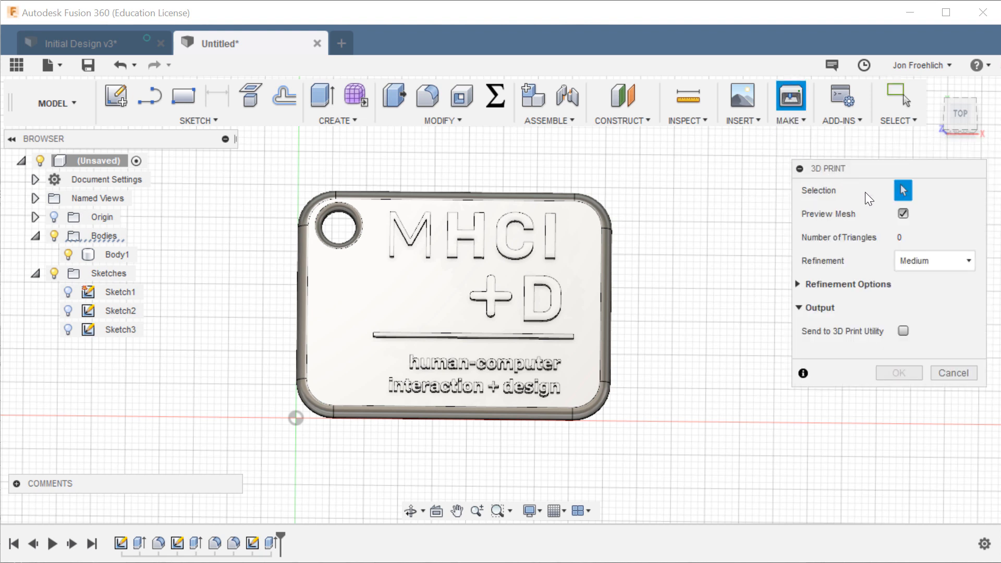
mouse_move(588, 246)
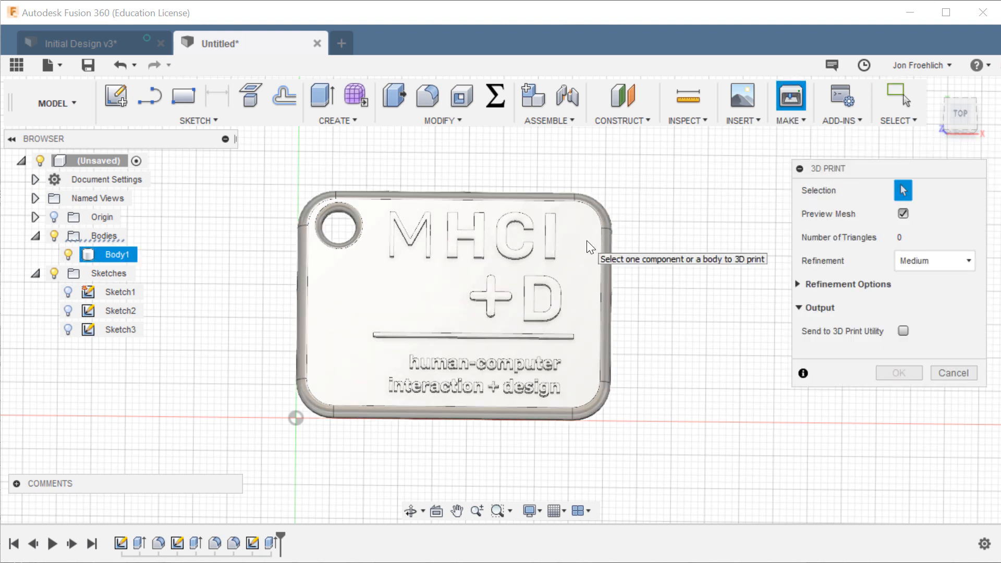
click(447, 300)
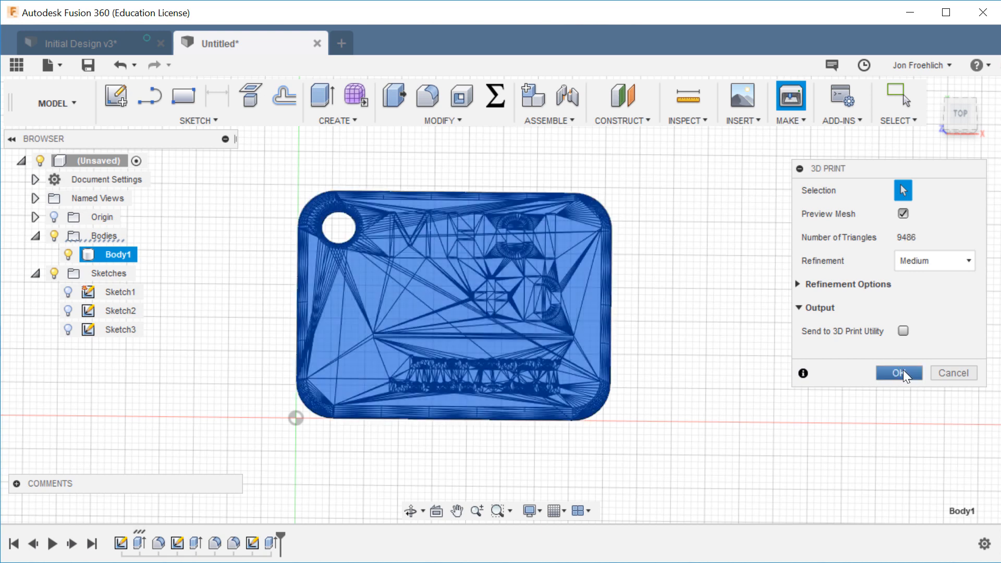
click(897, 373)
text(HCIDKeych)
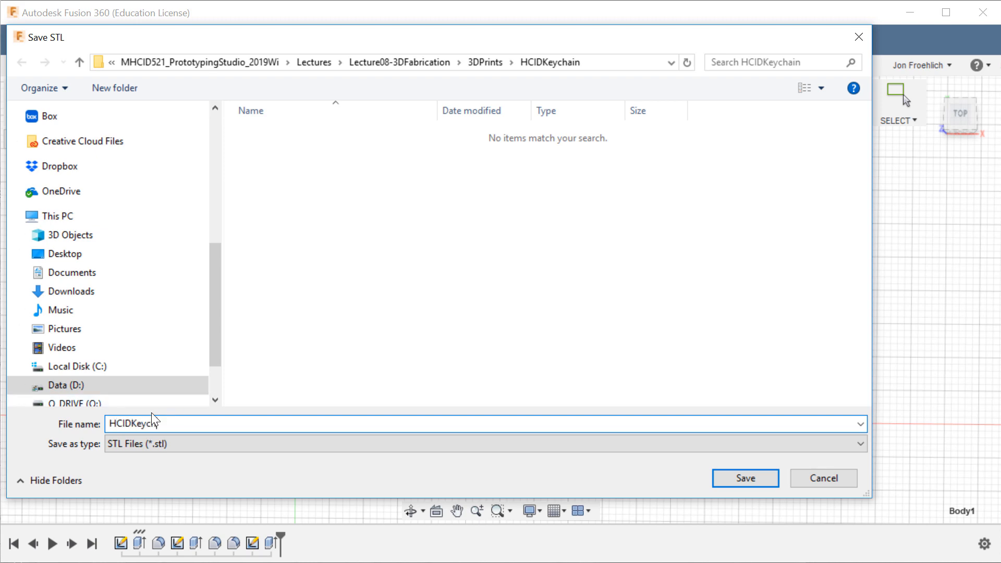
click(745, 478)
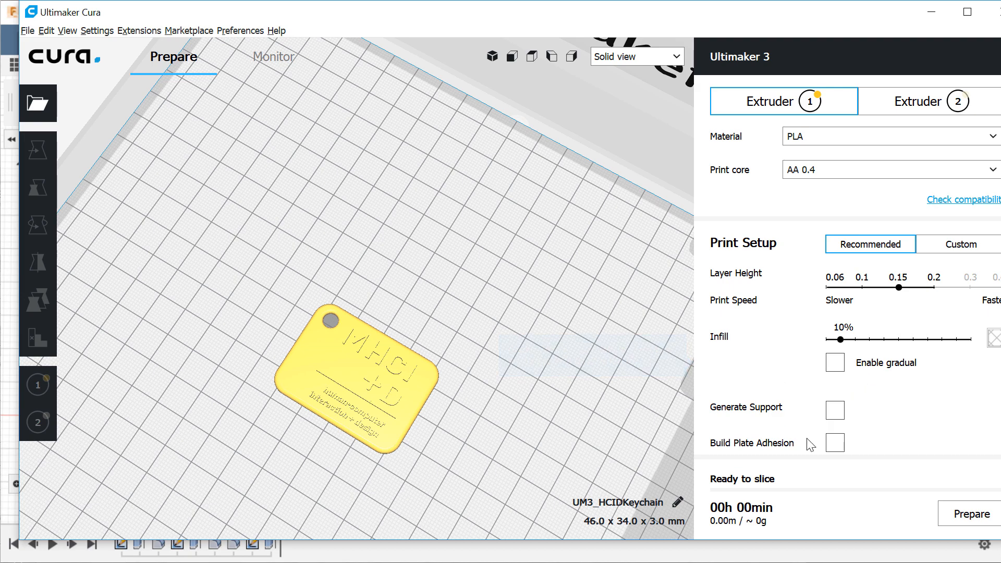
mouse_move(868, 326)
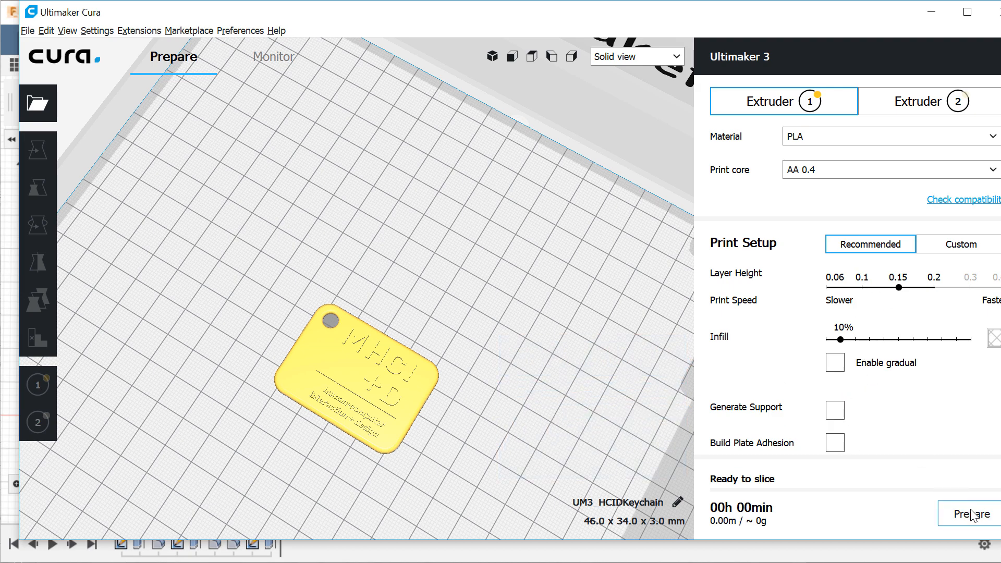
Step: Slice the keychain in Cura, giving a 38-minute, roughly 4 g print
click(968, 513)
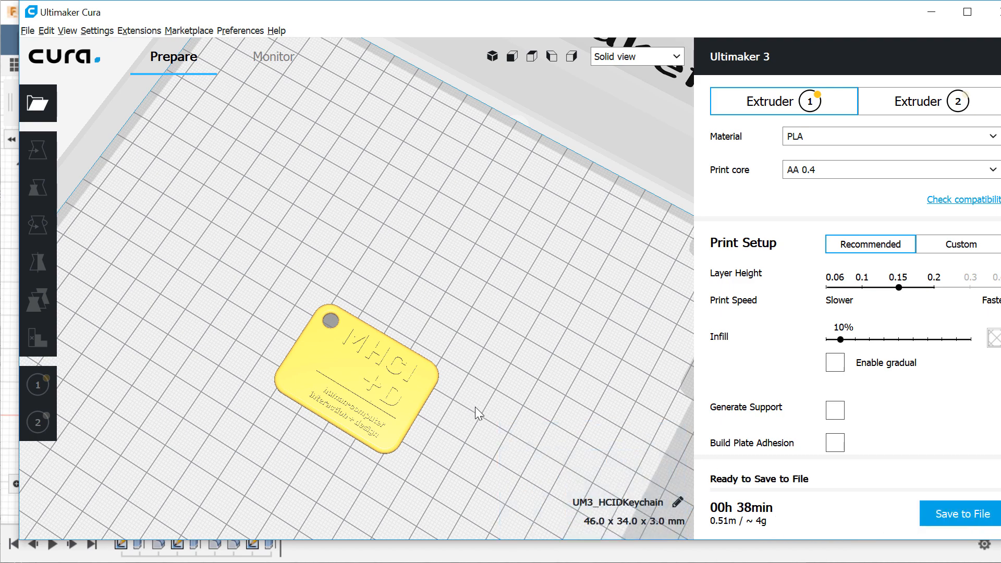
mouse_move(338, 339)
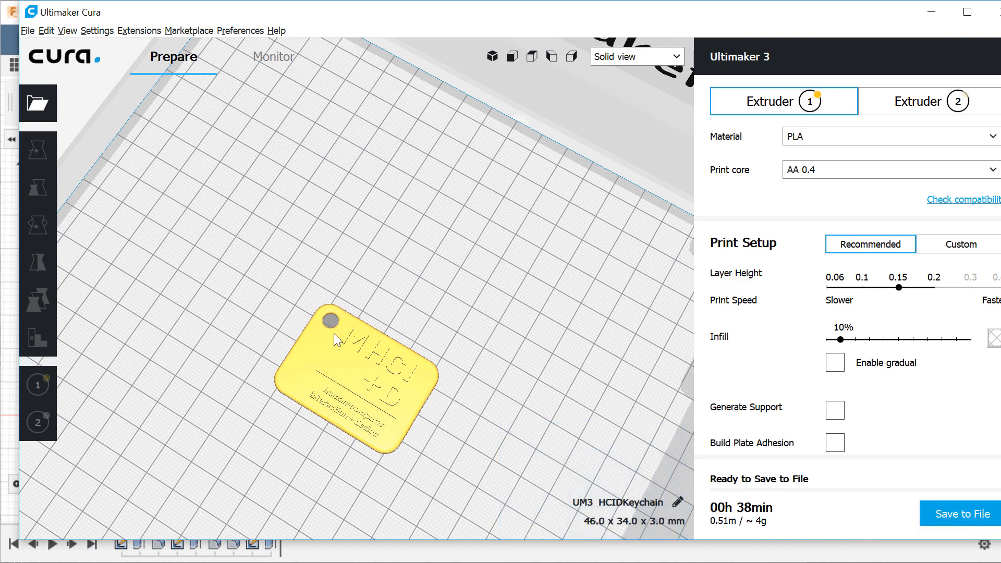